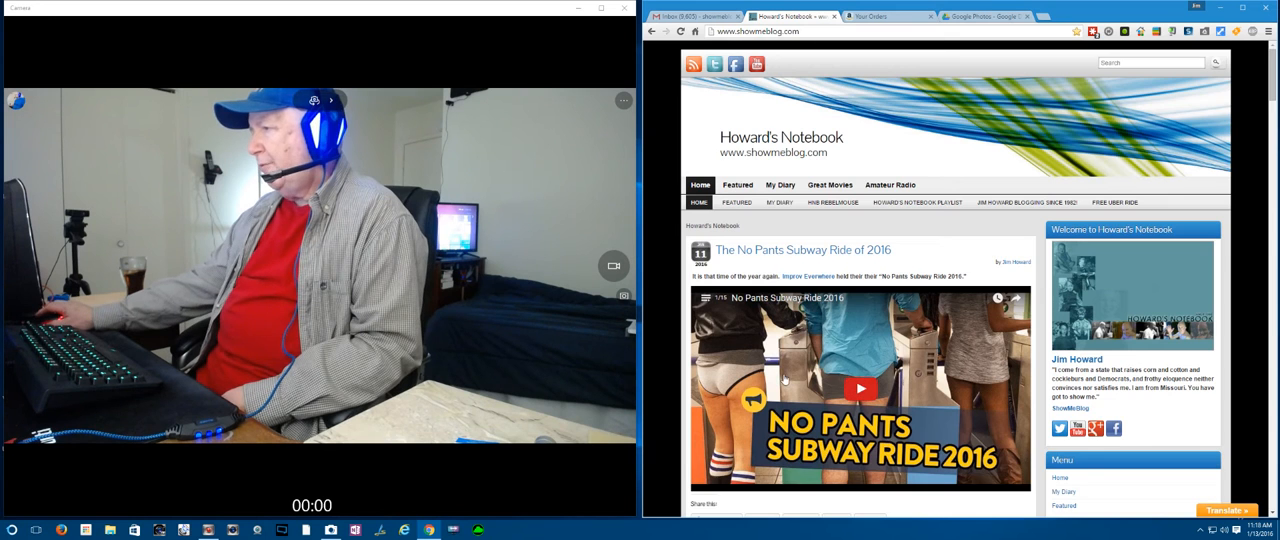
Scroll the current page, then open the book-box photo full-size in Google Photos.
scroll(down, 3)
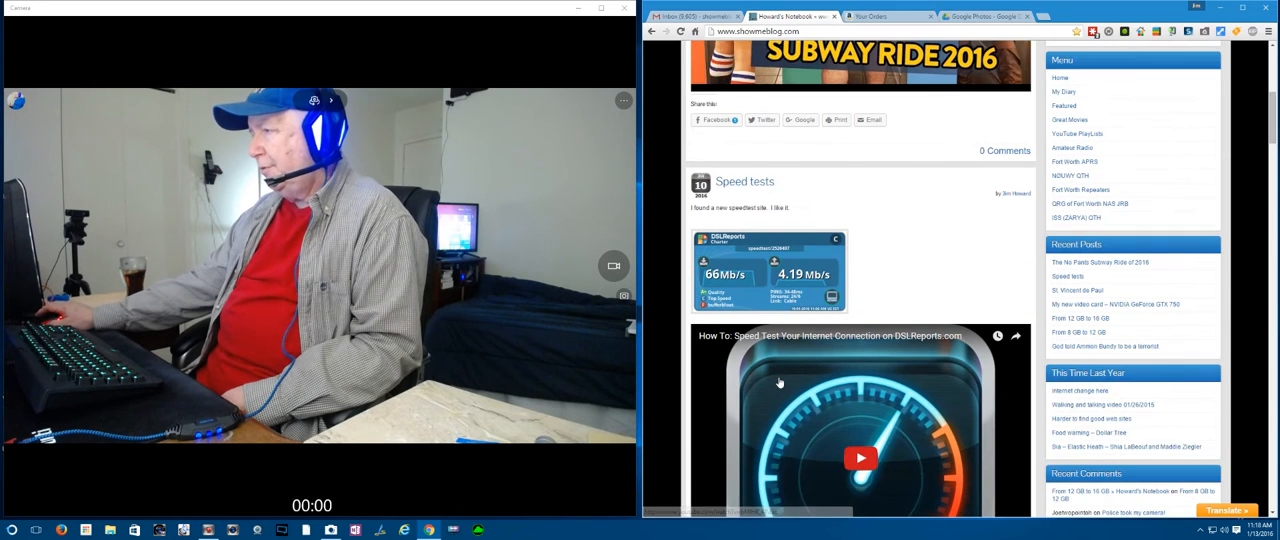
scroll(down, 3)
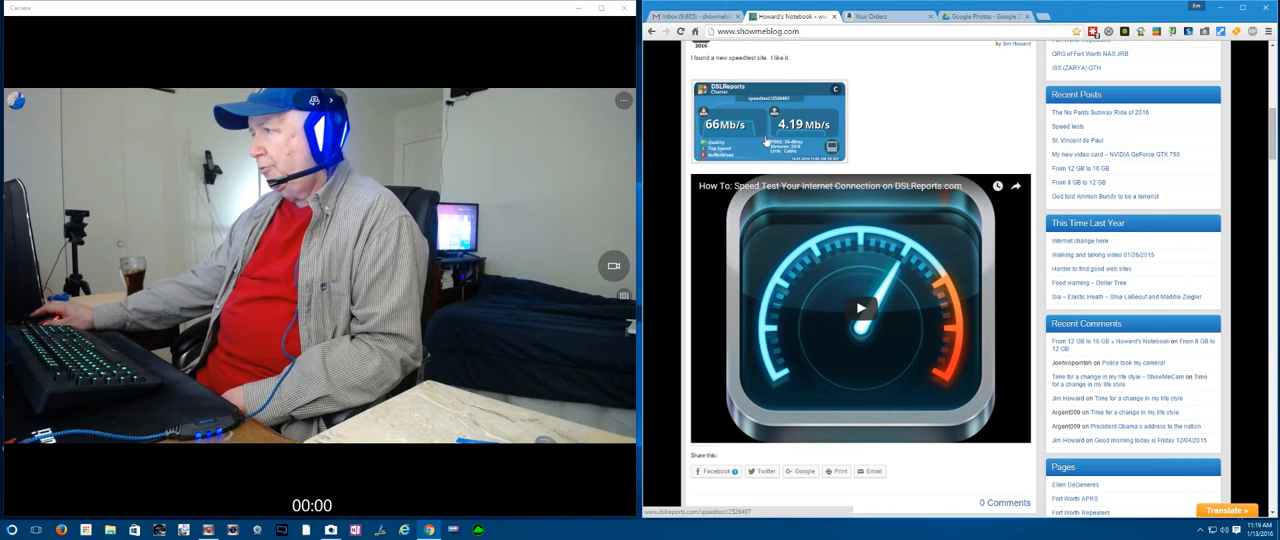
scroll(up, 3)
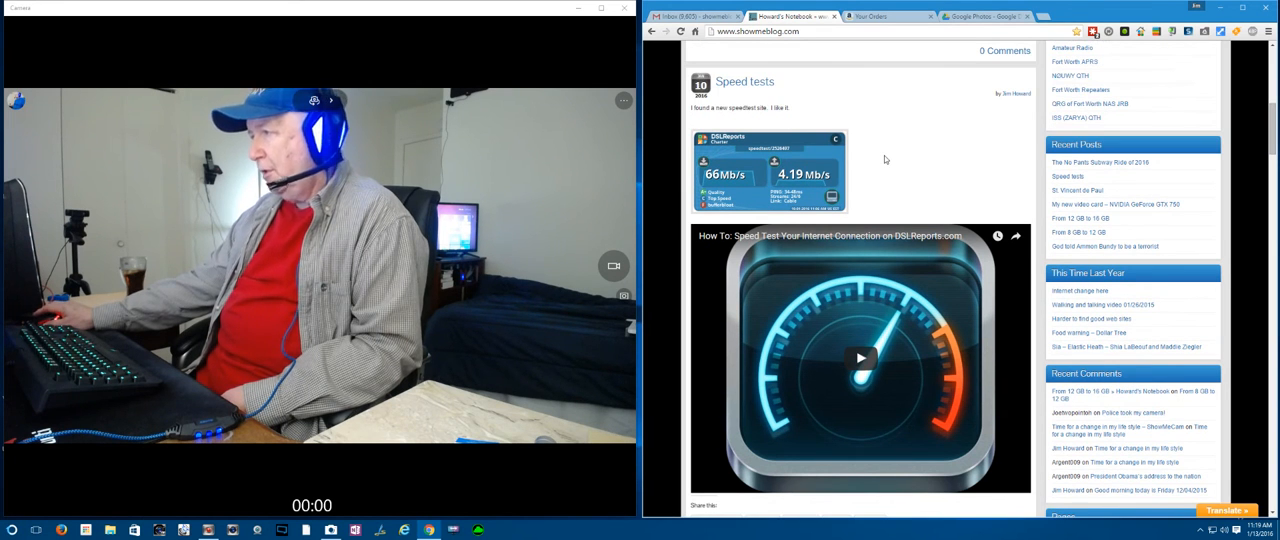
scroll(down, 3)
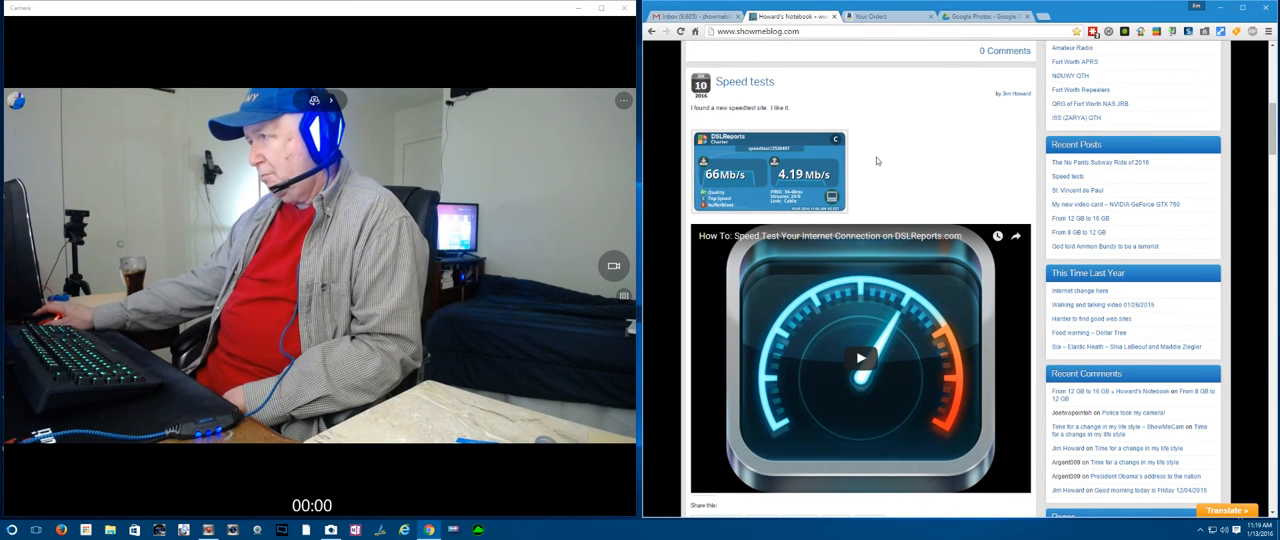
right_click(850, 153)
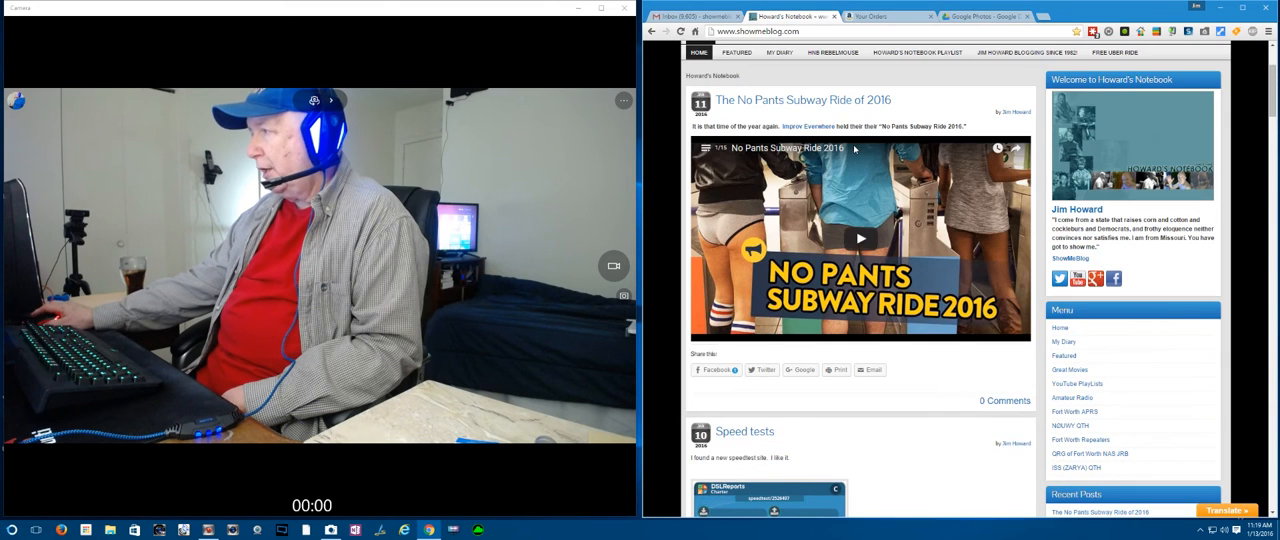
scroll(down, 3)
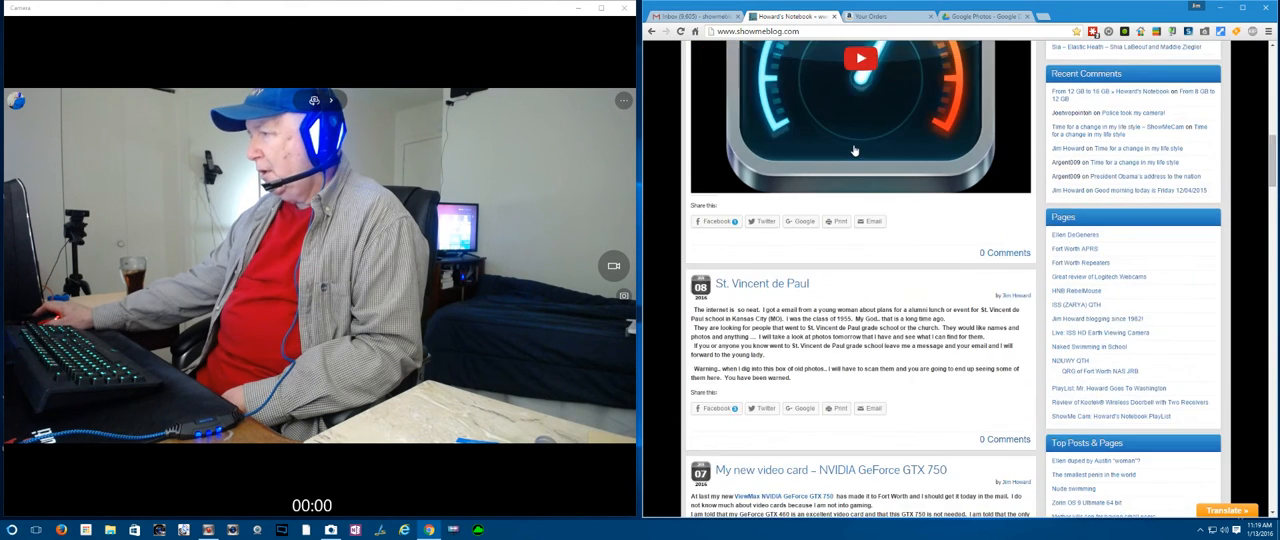
scroll(down, 3)
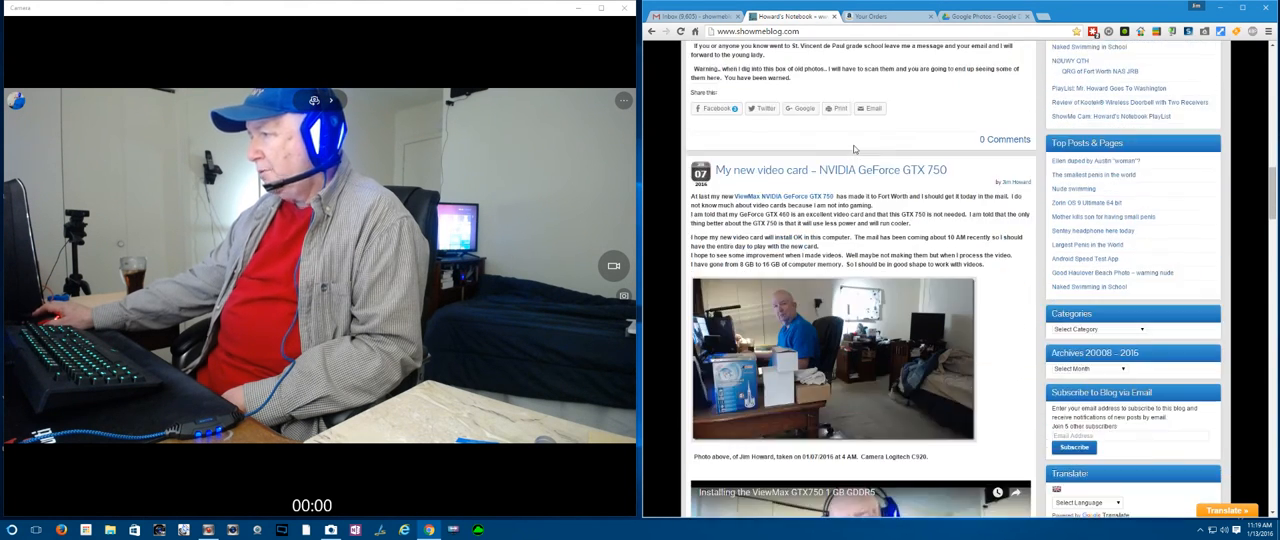
scroll(up, 3)
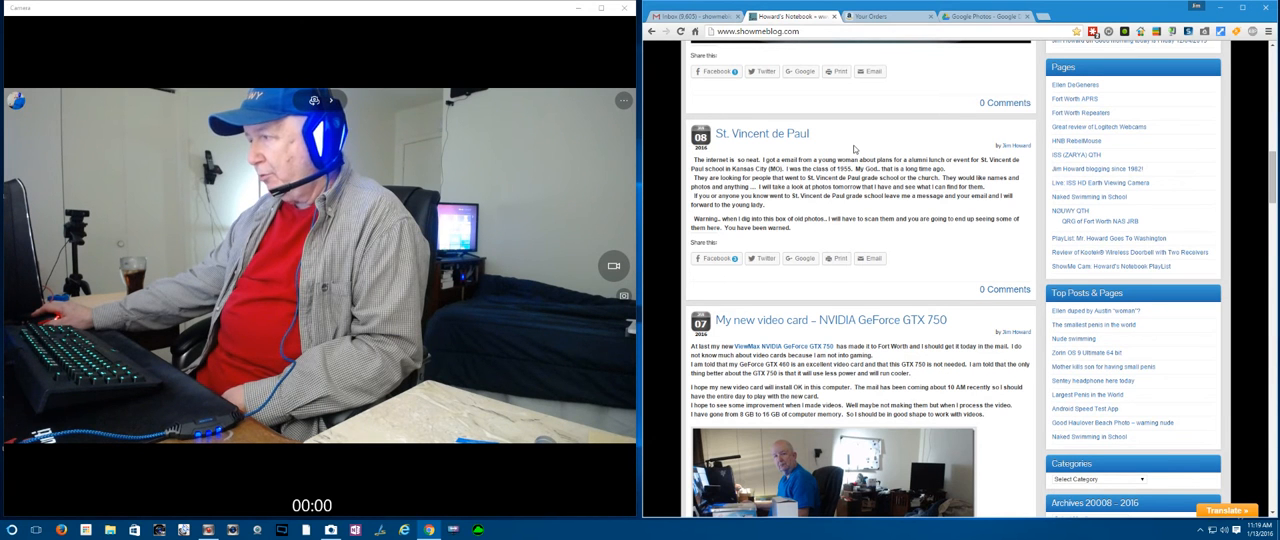
scroll(down, 3)
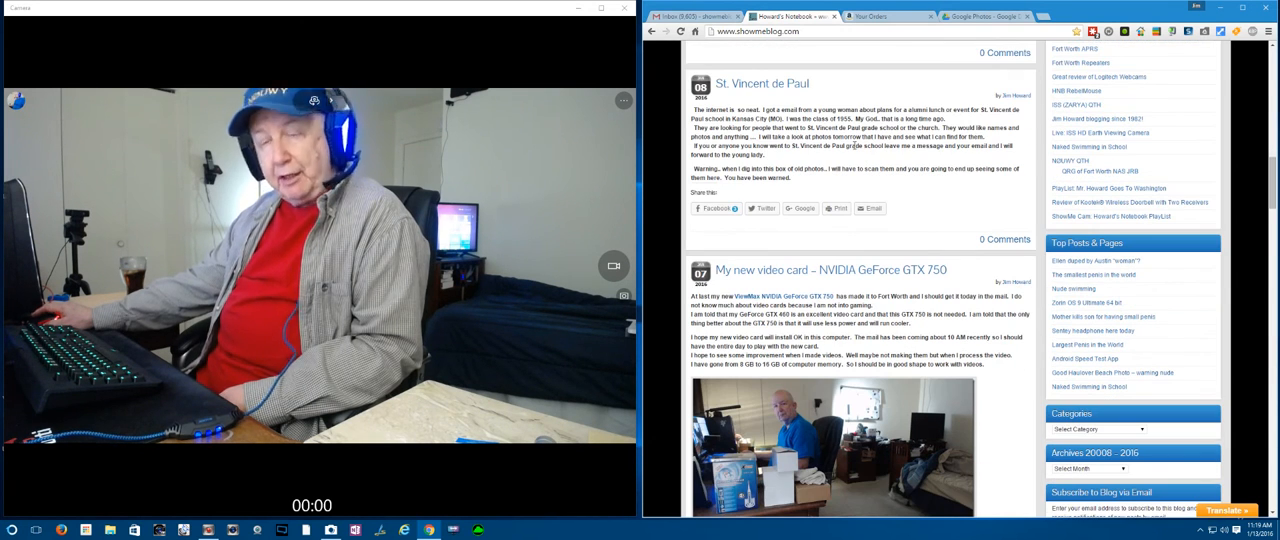
scroll(down, 3)
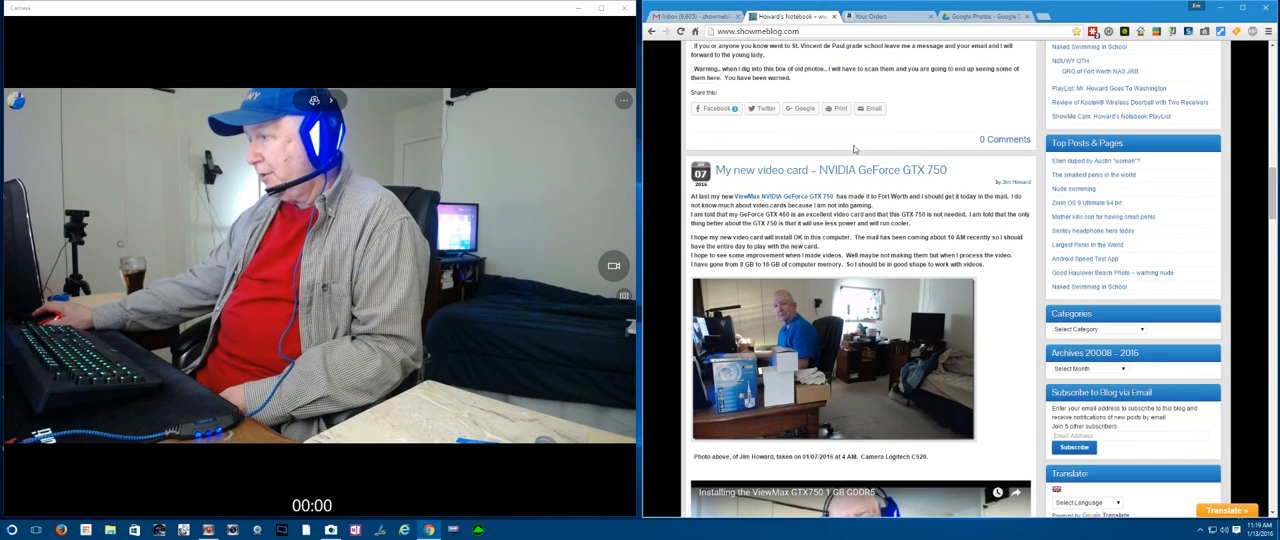
scroll(down, 3)
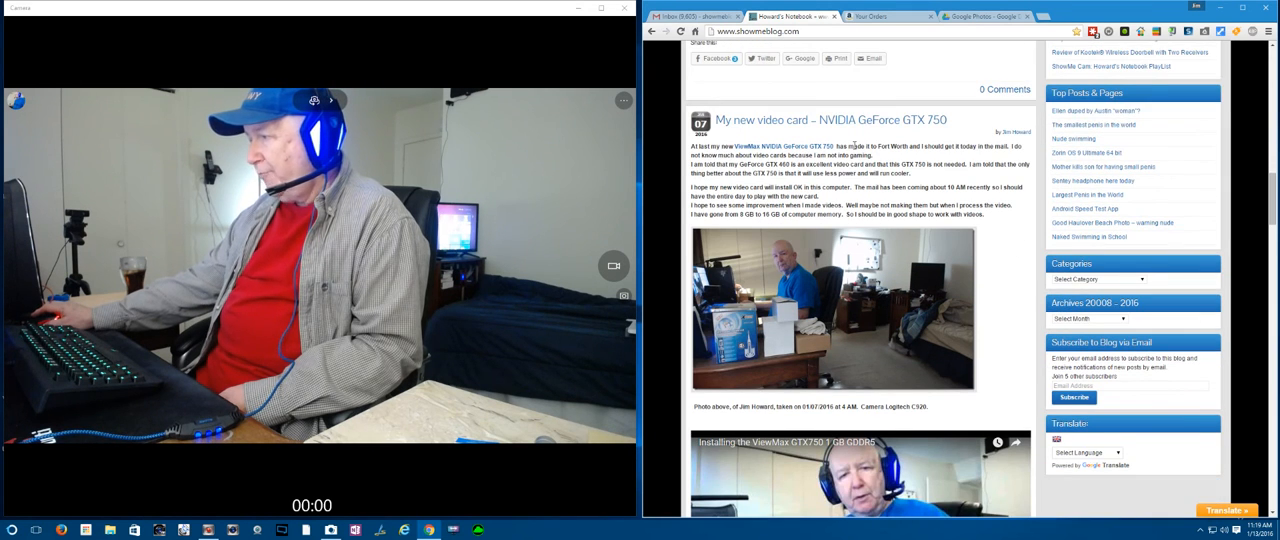
scroll(down, 3)
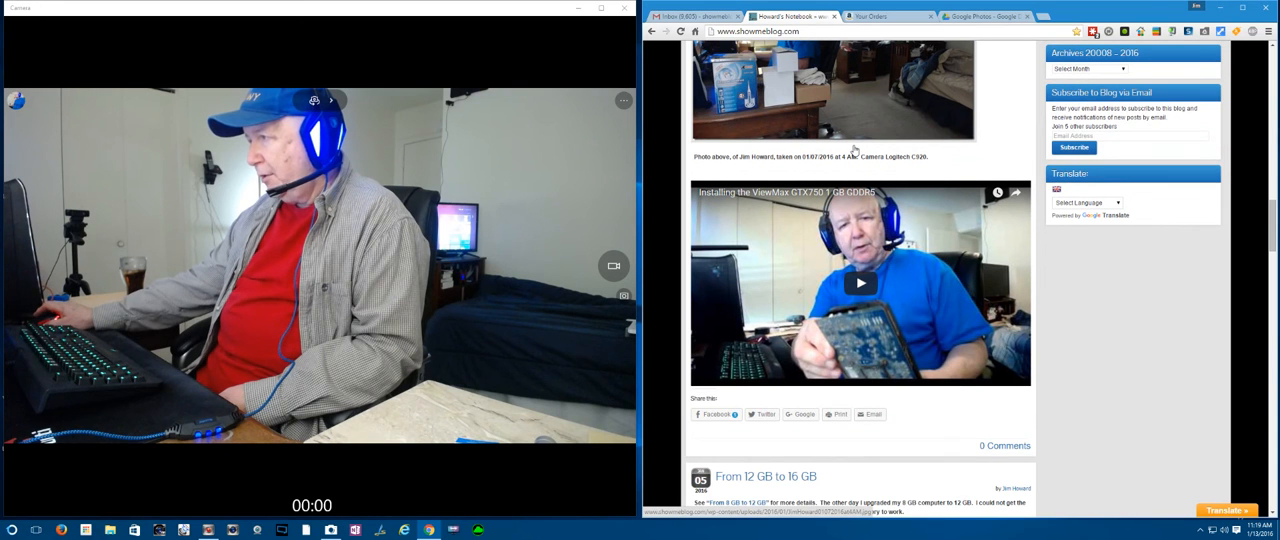
scroll(up, 3)
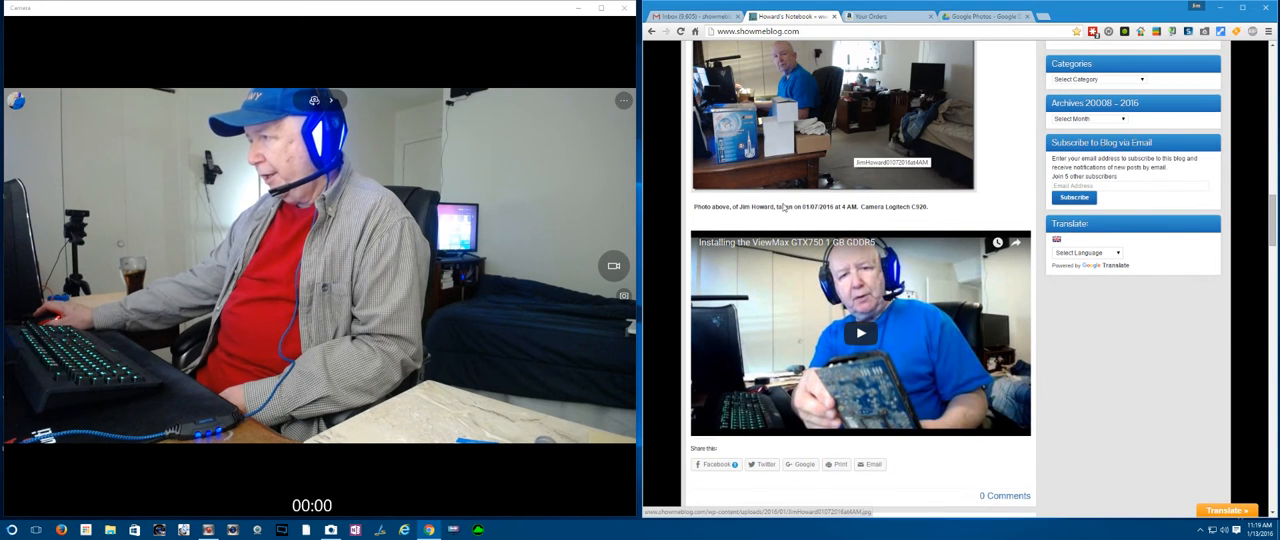
mouse_move(803, 257)
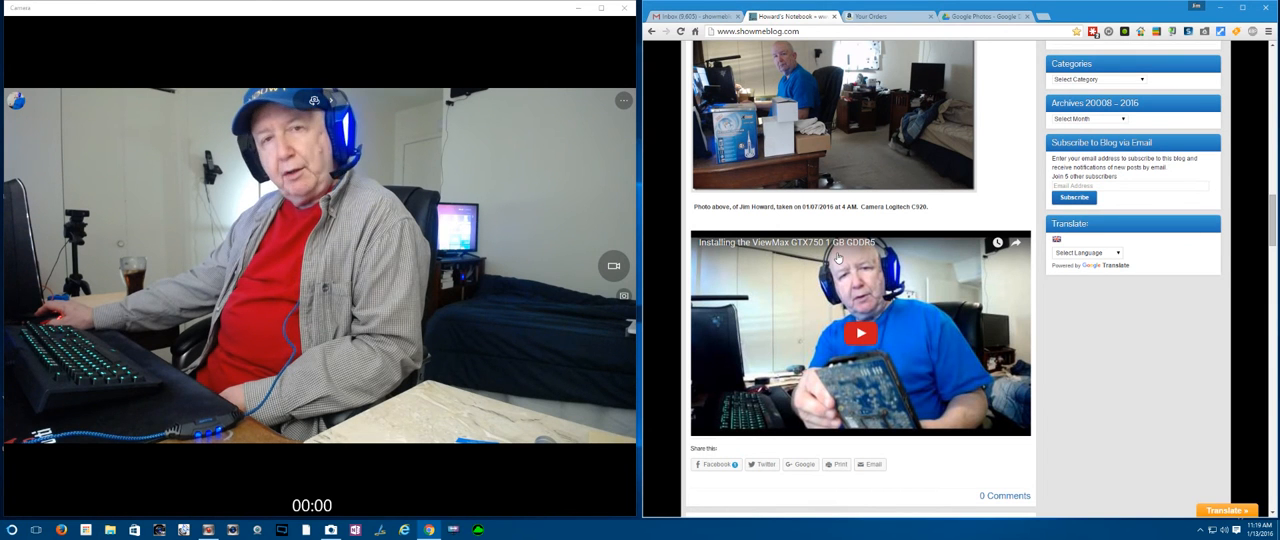
scroll(up, 3)
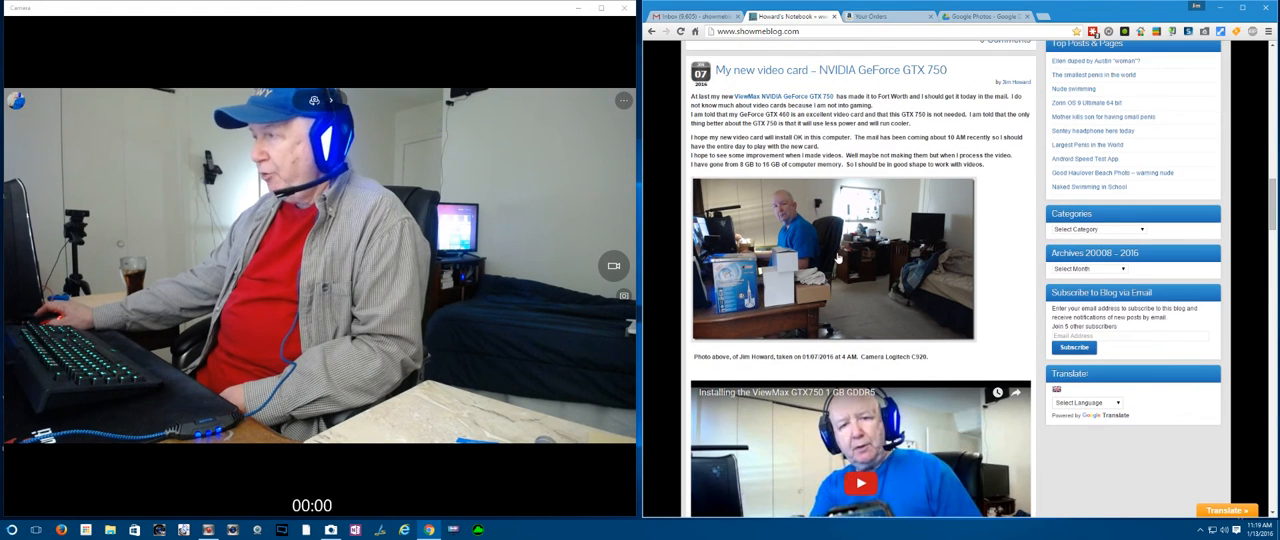
scroll(up, 3)
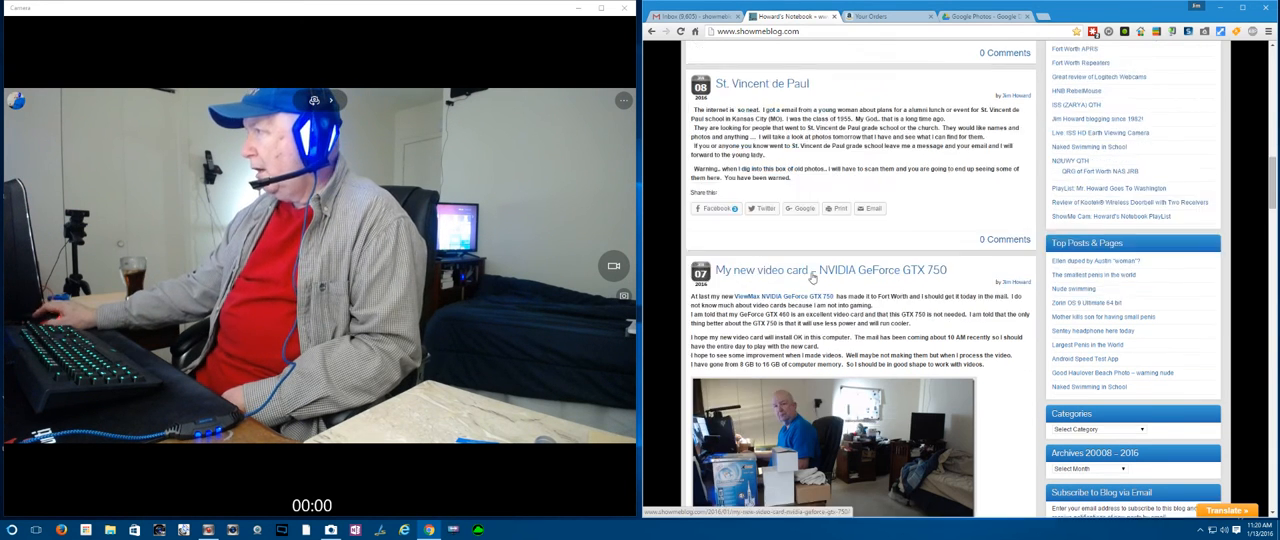
scroll(up, 3)
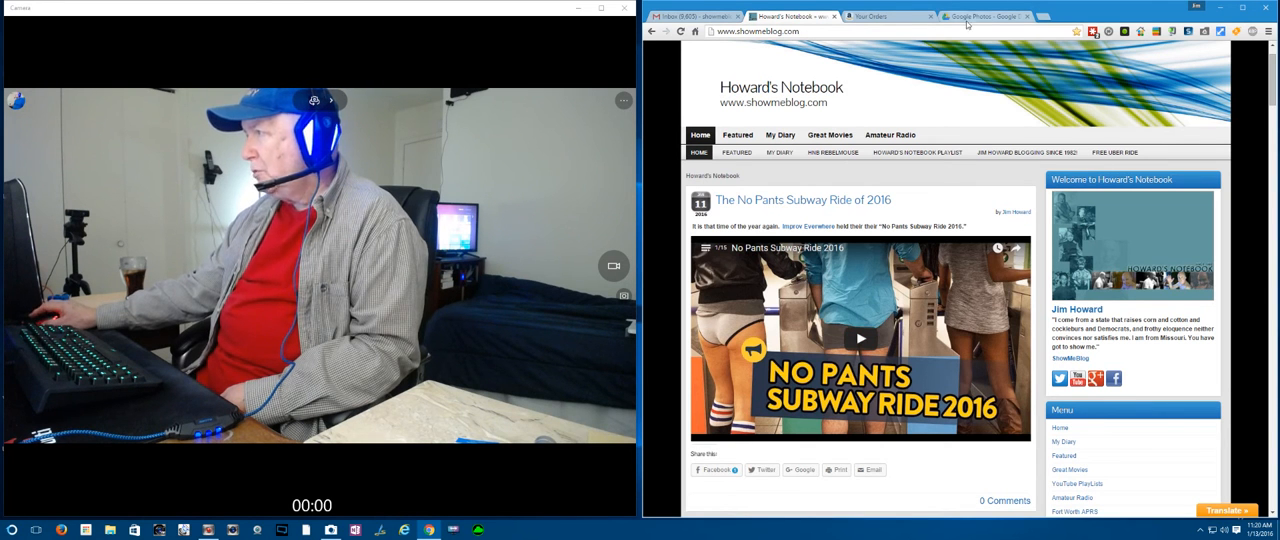
mouse_move(917, 152)
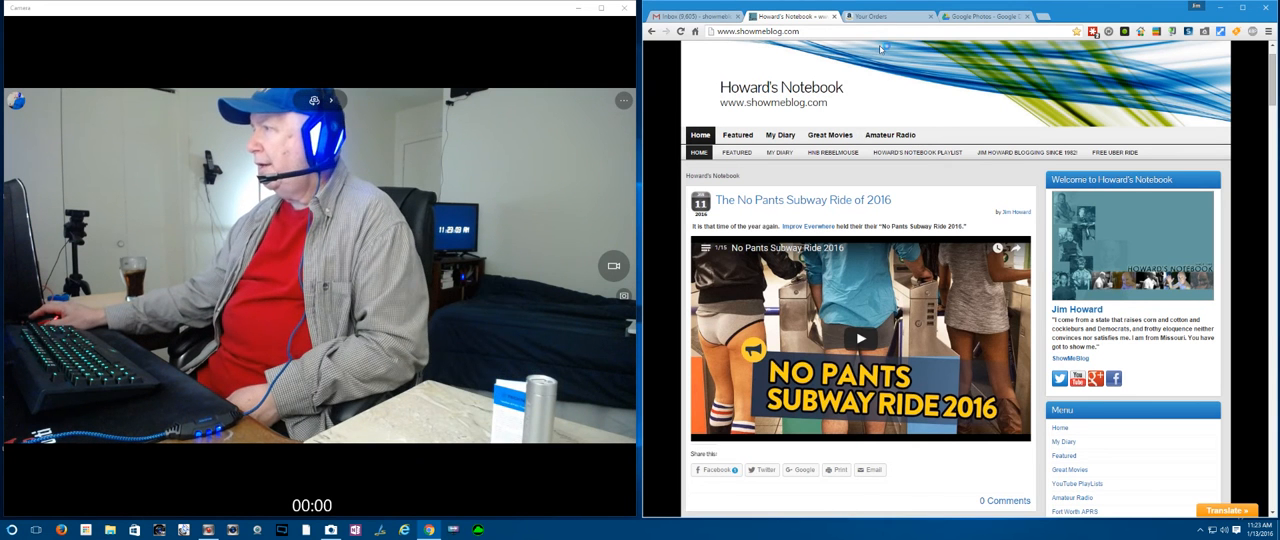
mouse_move(897, 17)
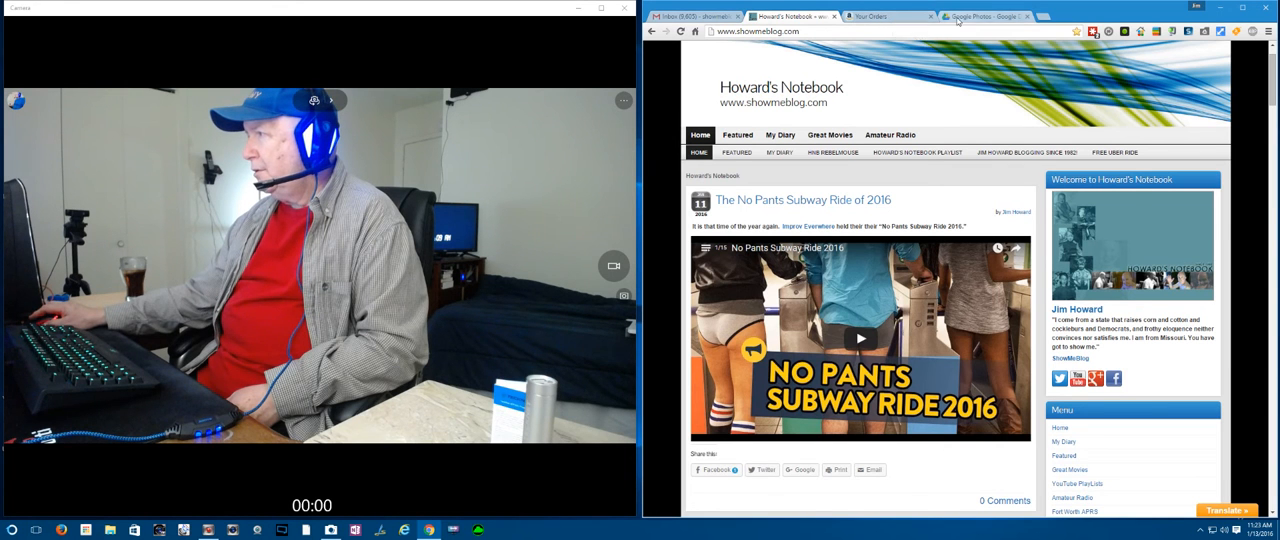
click(985, 16)
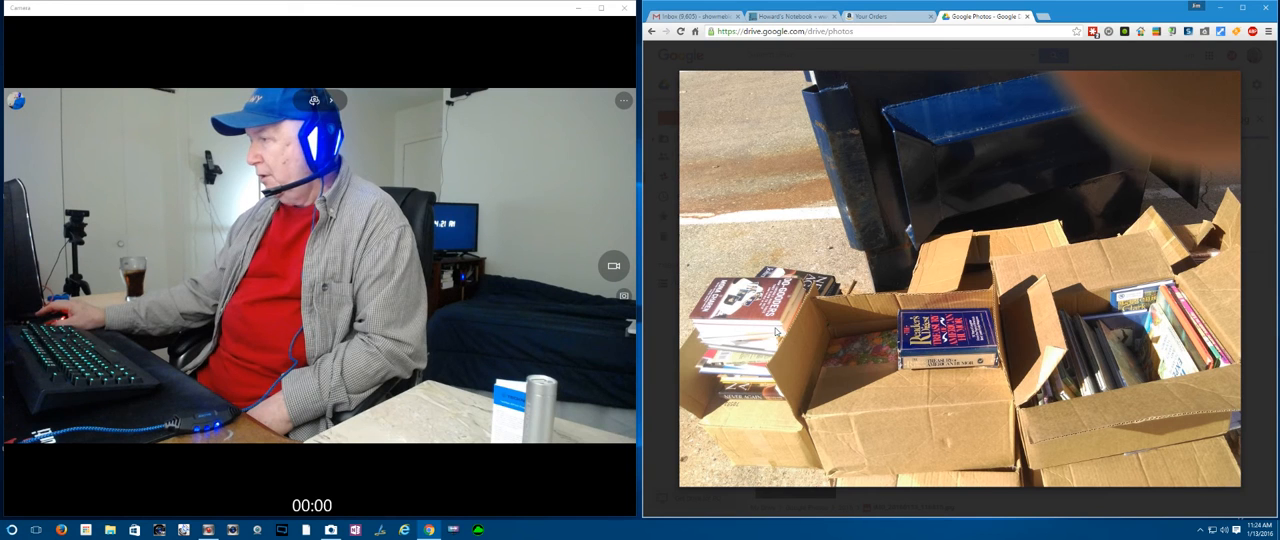
click(950, 290)
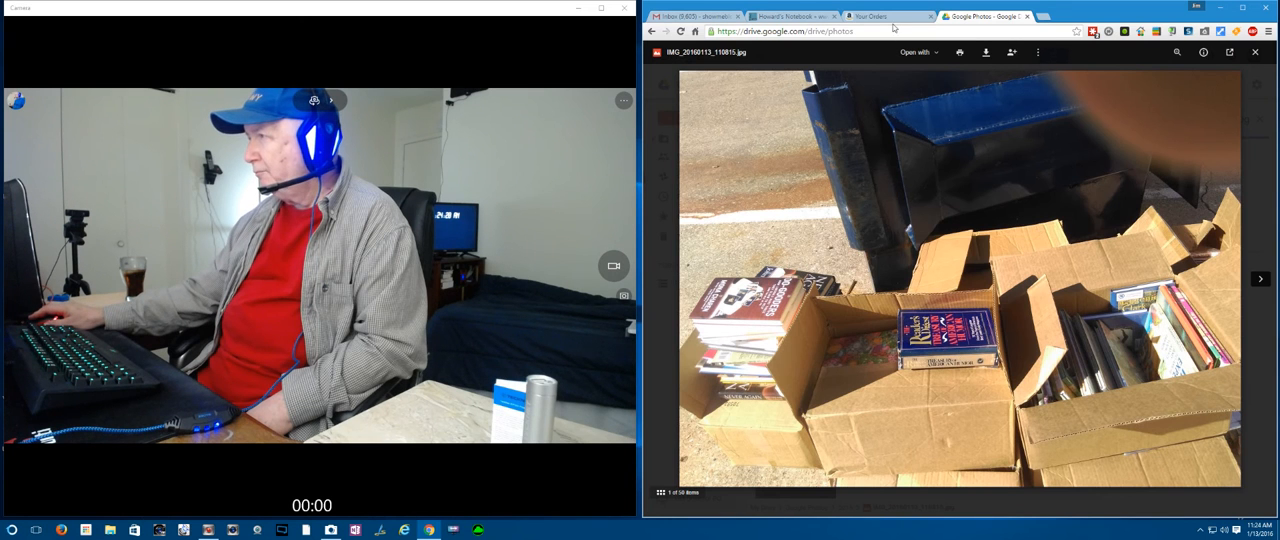
Open the ordered headphones' product page from Amazon order history, then return to the list.
click(884, 16)
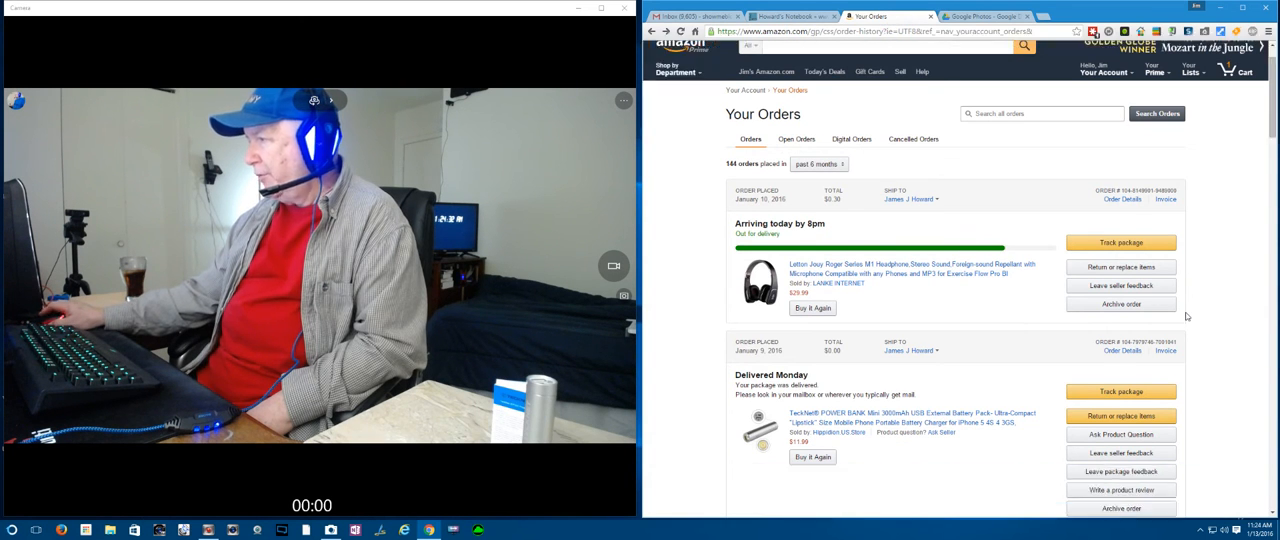
click(910, 269)
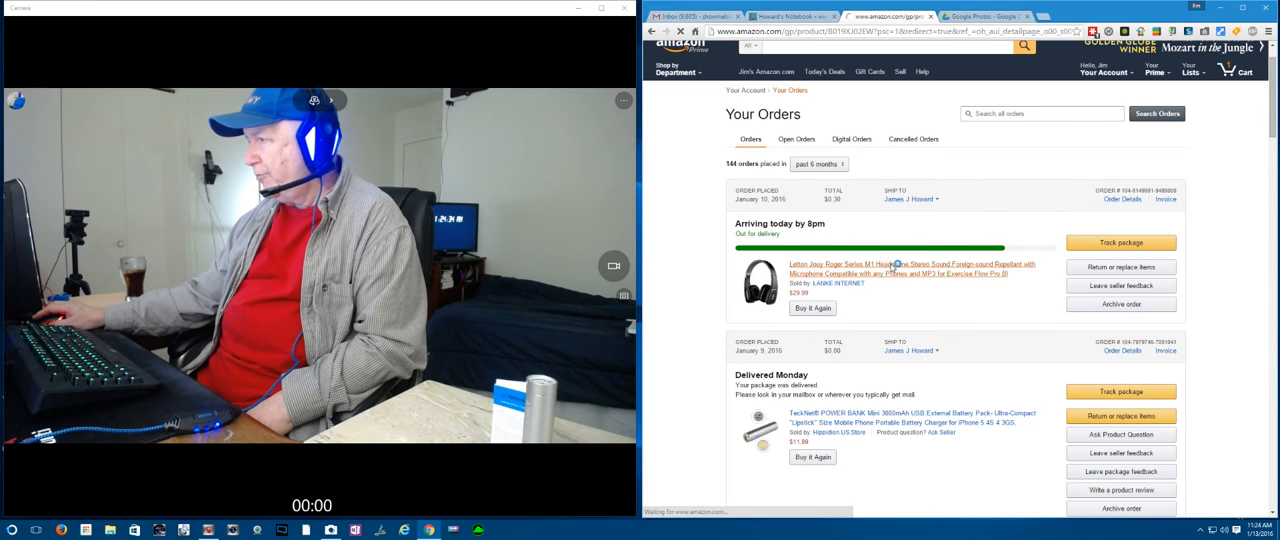
click(910, 269)
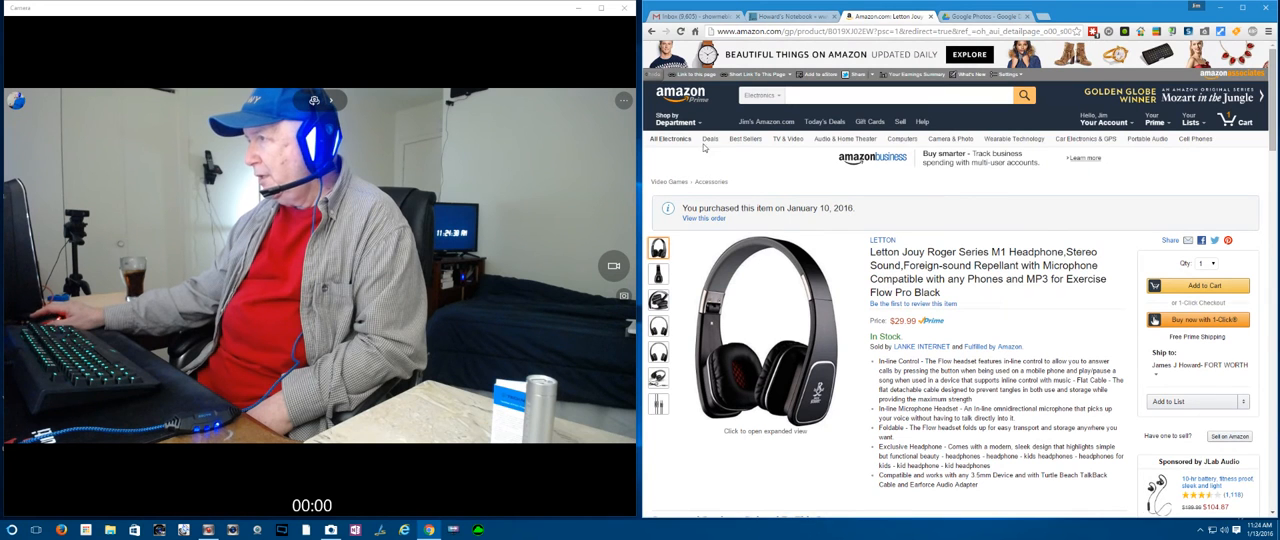
click(703, 218)
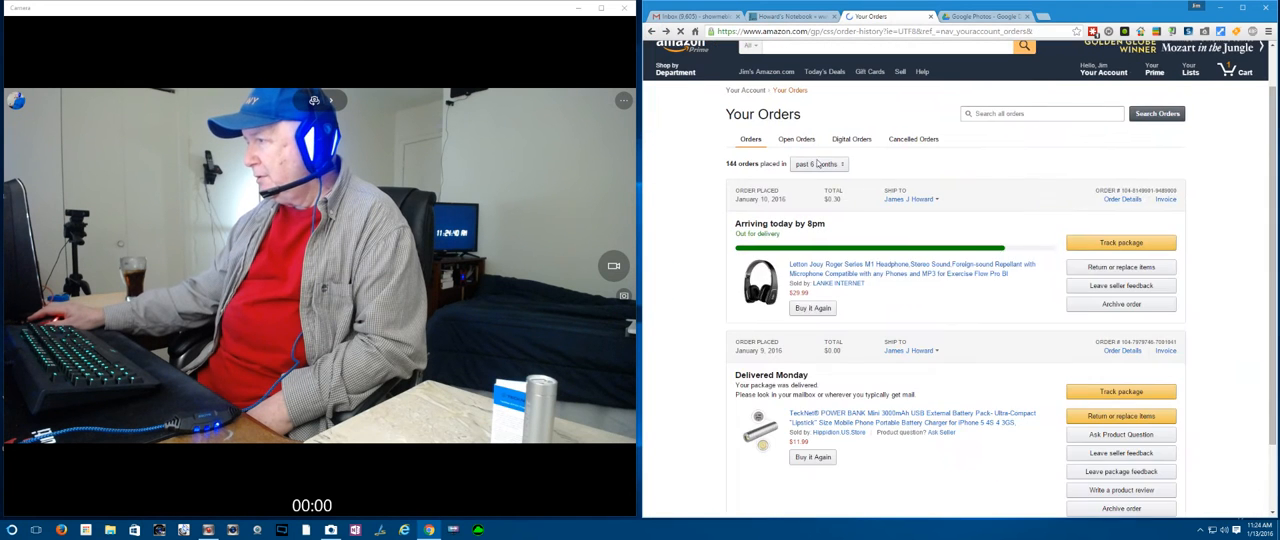
Scroll through the early January 2016 orders, following links to the copper bracelet page.
scroll(down, 3)
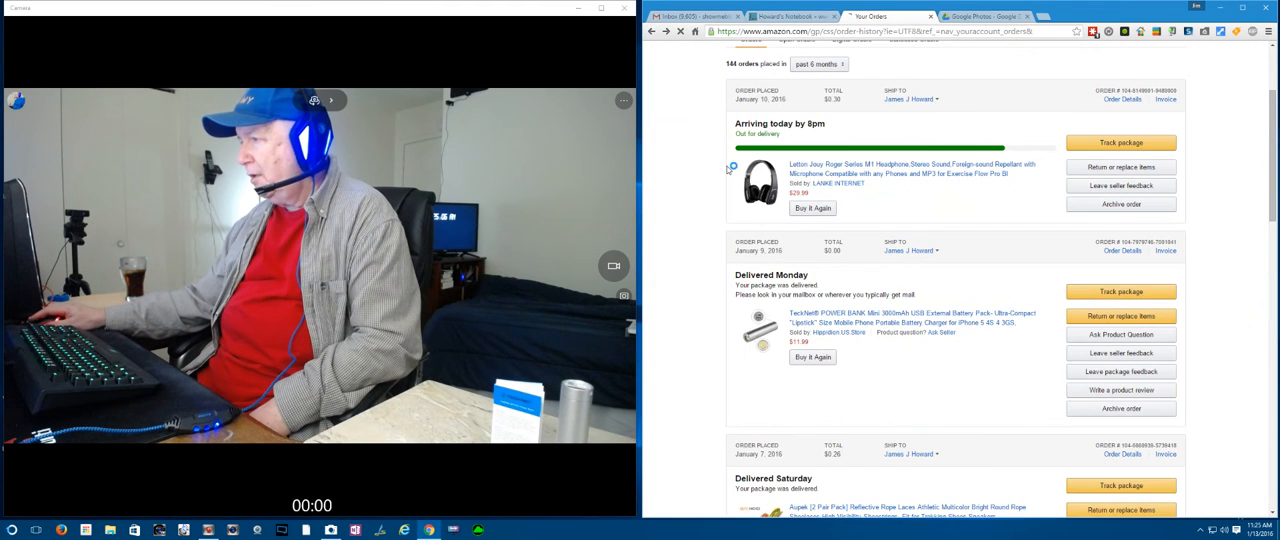
scroll(down, 3)
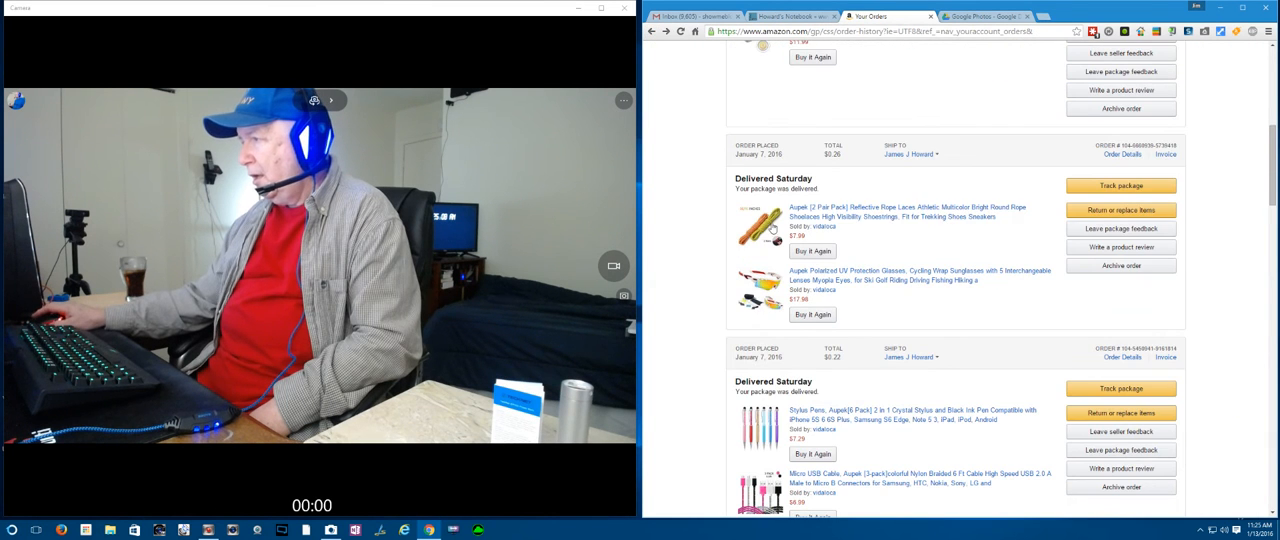
click(920, 212)
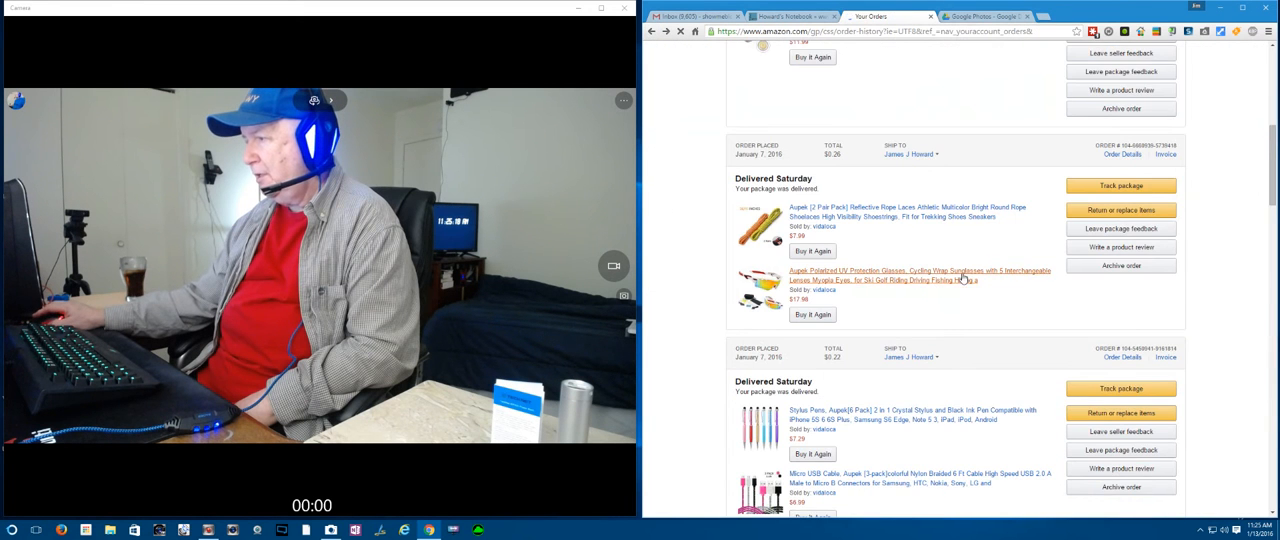
scroll(down, 3)
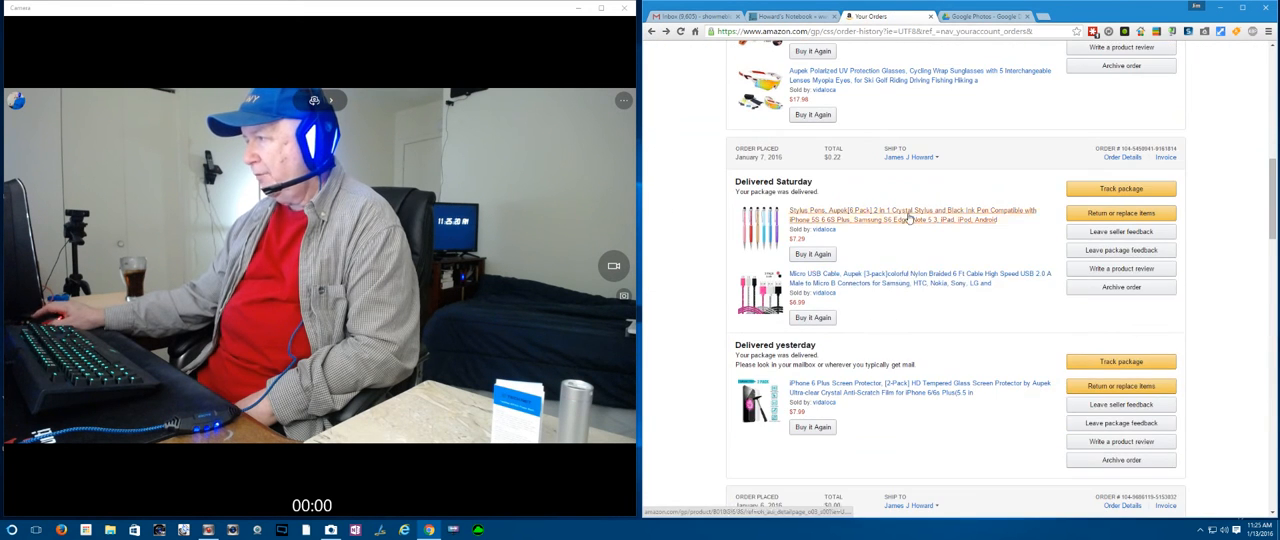
click(910, 214)
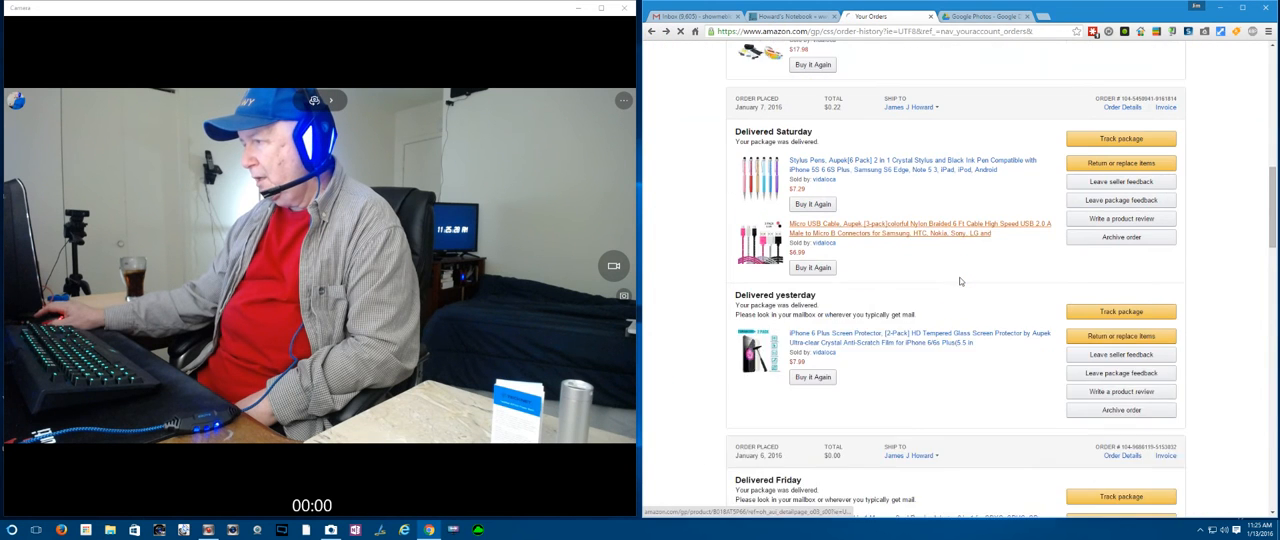
scroll(down, 3)
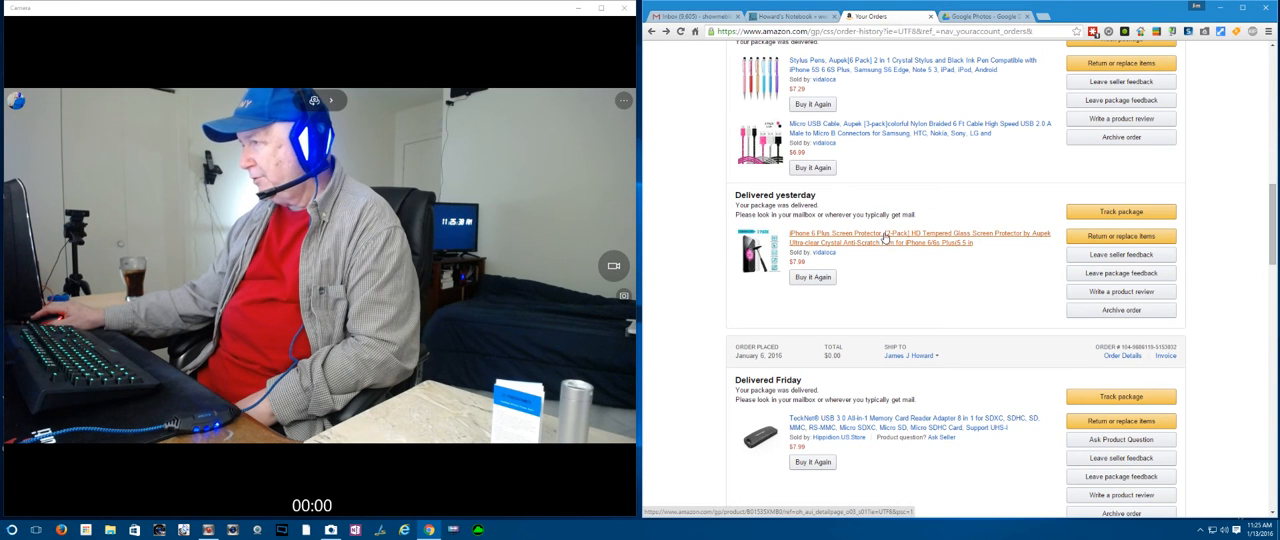
click(890, 237)
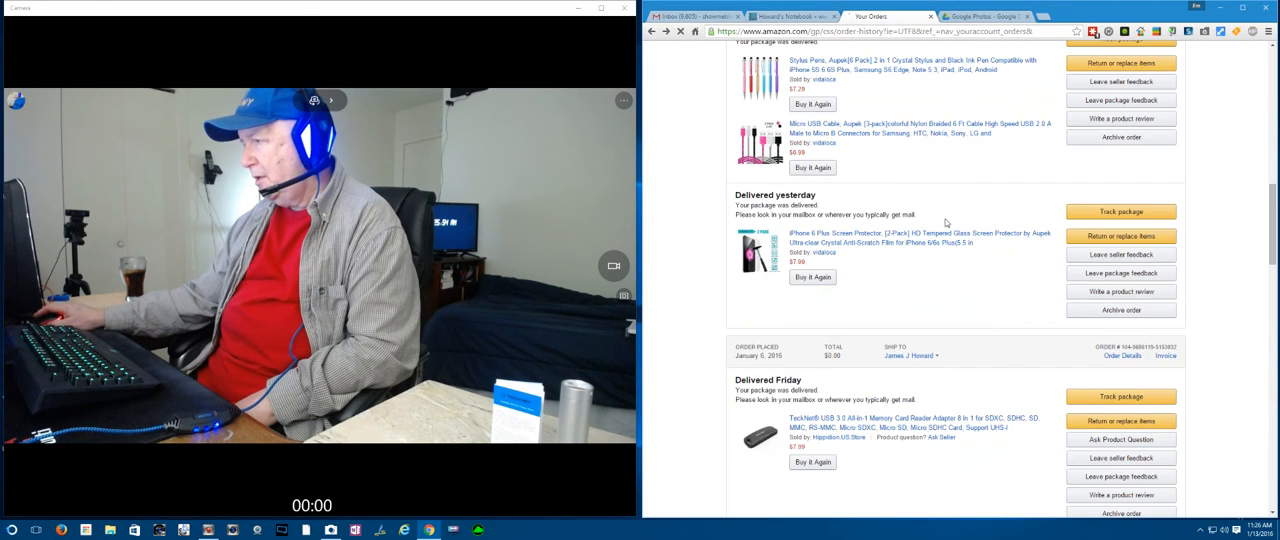
scroll(down, 3)
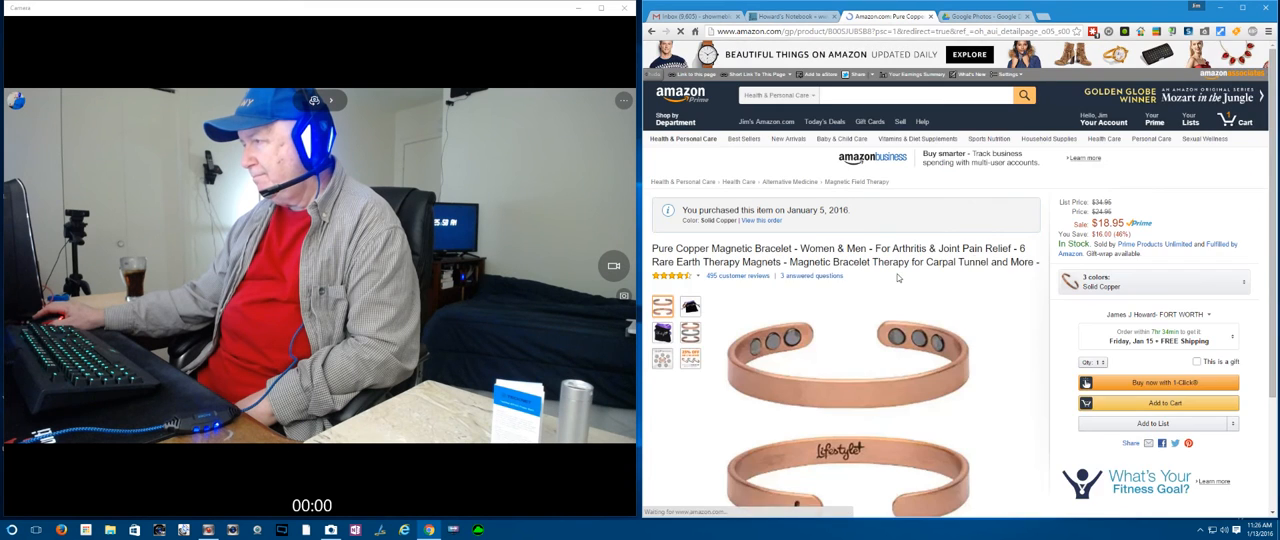
Scroll the copper magnetic bracelet page down to its images and description.
scroll(down, 3)
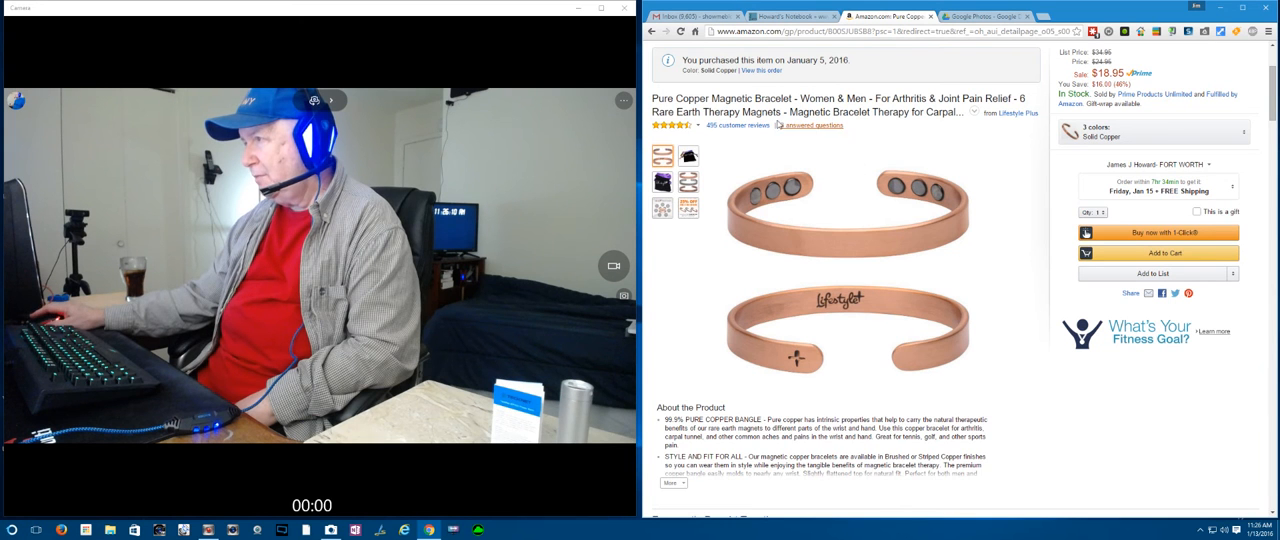
mouse_move(651, 32)
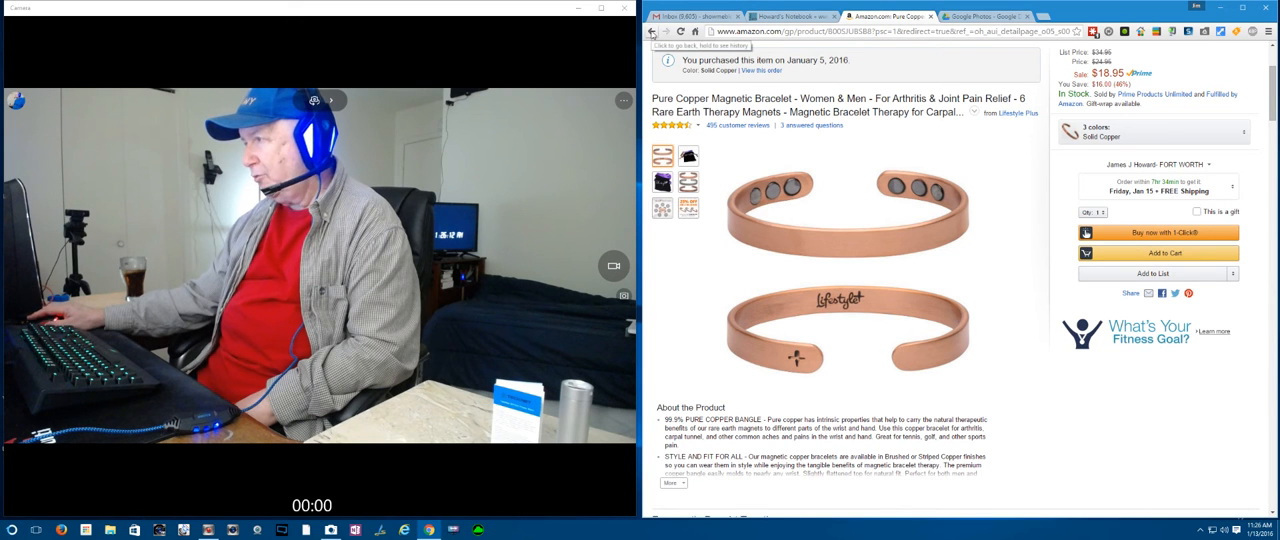
mouse_move(965, 244)
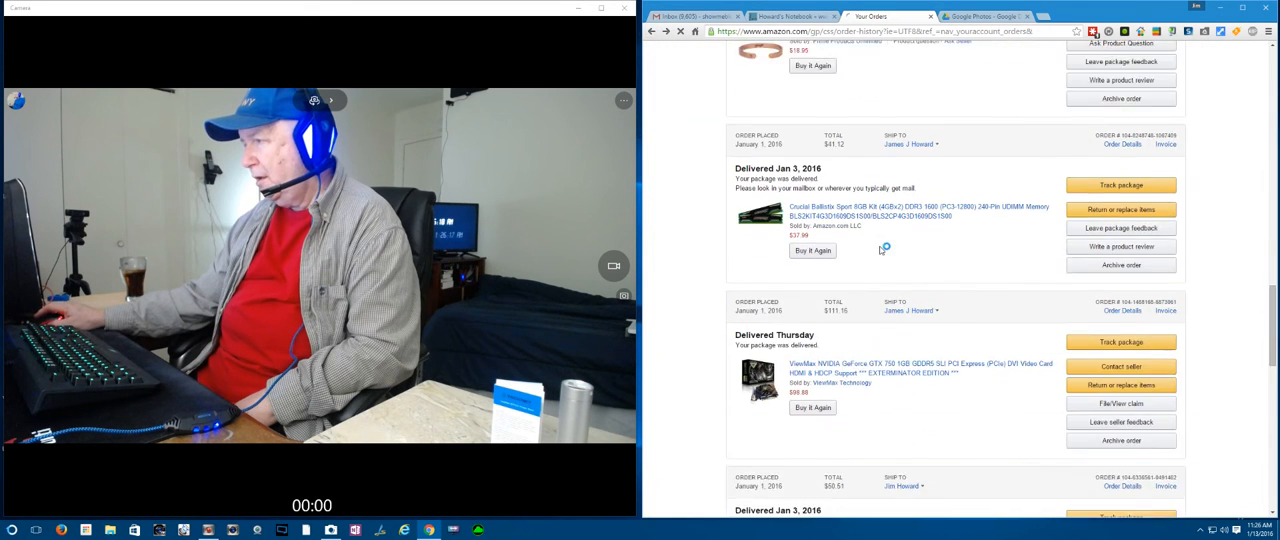
View the Crucial Ballistix Sport 8GB memory kit page, then go back to Your Orders.
scroll(down, 3)
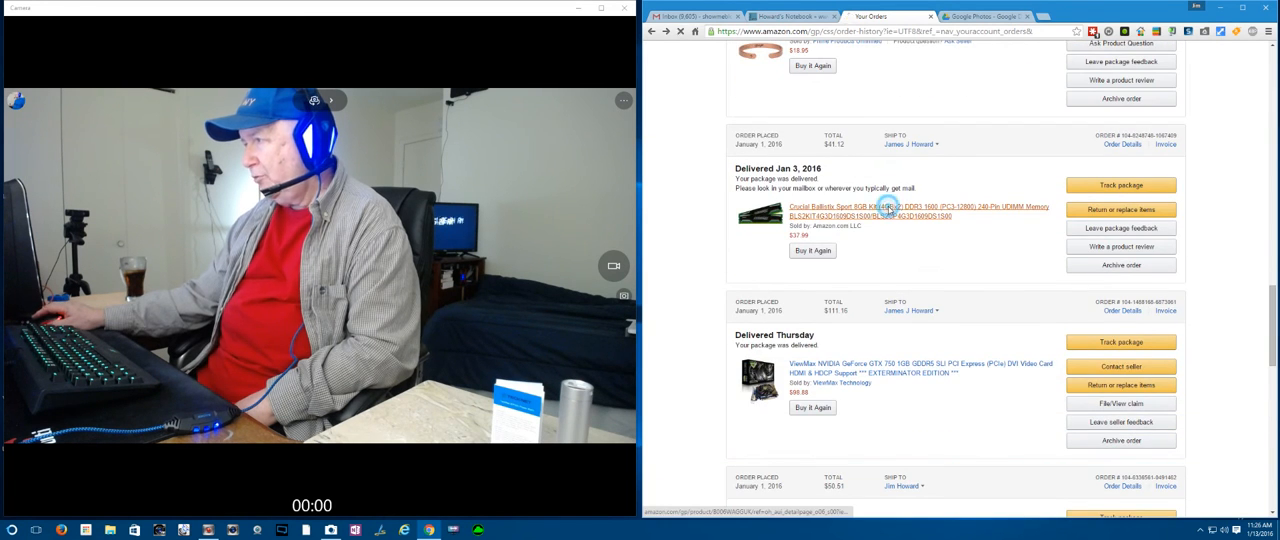
click(900, 211)
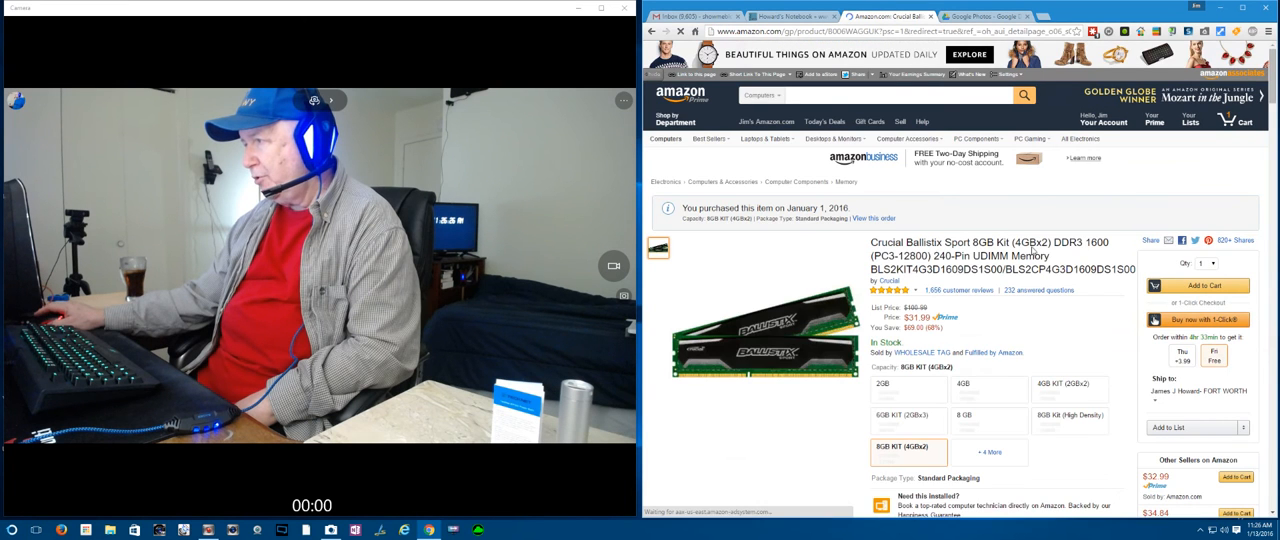
scroll(down, 3)
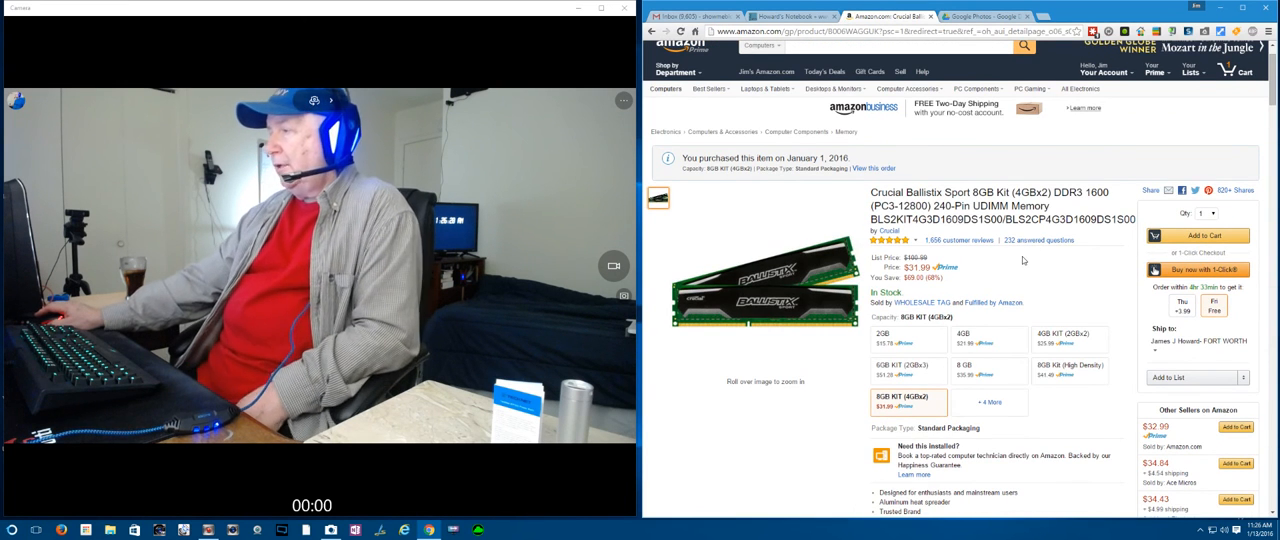
scroll(down, 3)
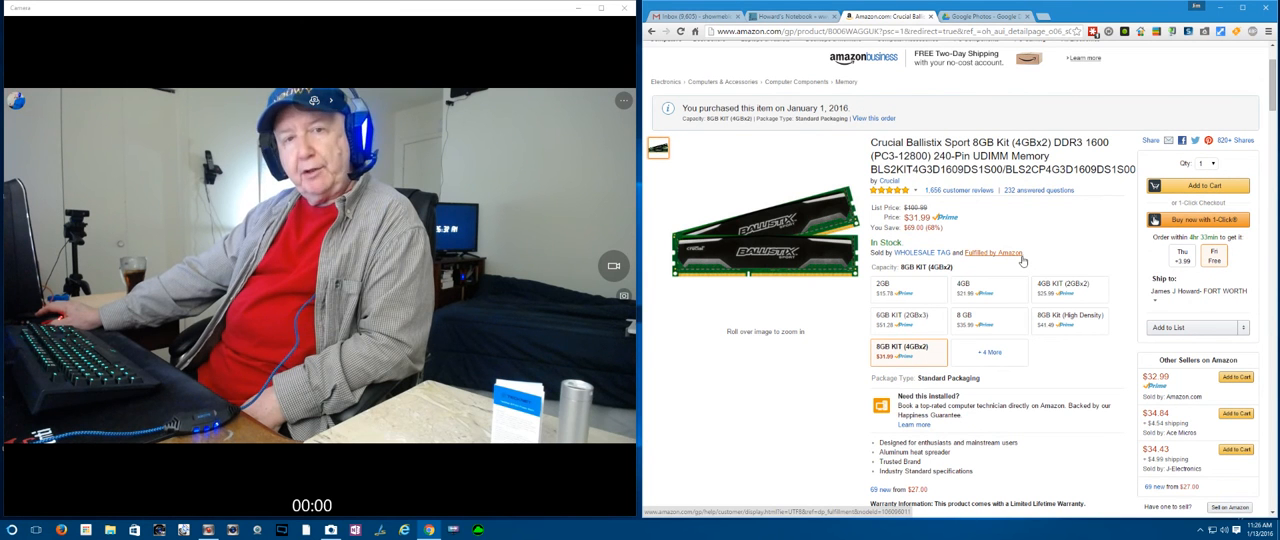
click(763, 232)
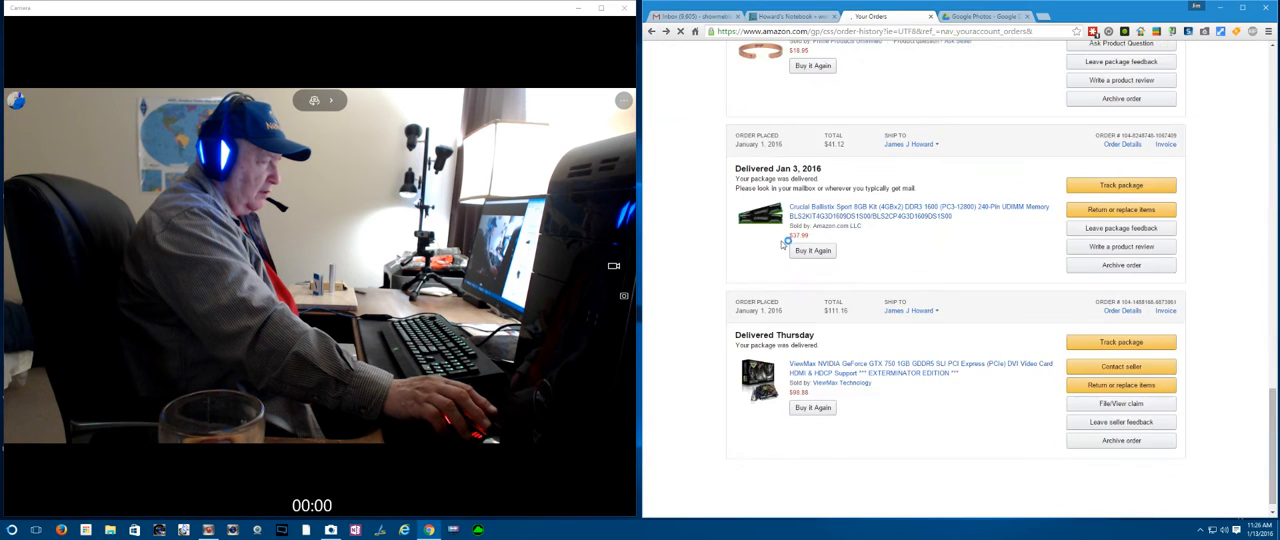
Scroll the orders and open the BeigeWolf 18-inch muscle roller stick's product page.
scroll(down, 3)
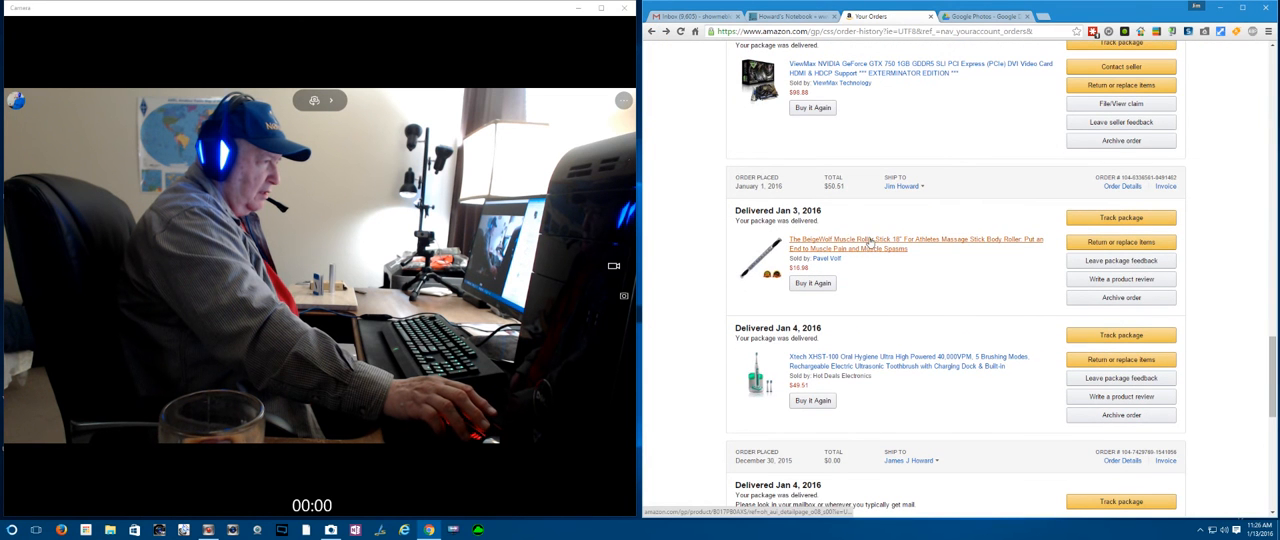
click(895, 239)
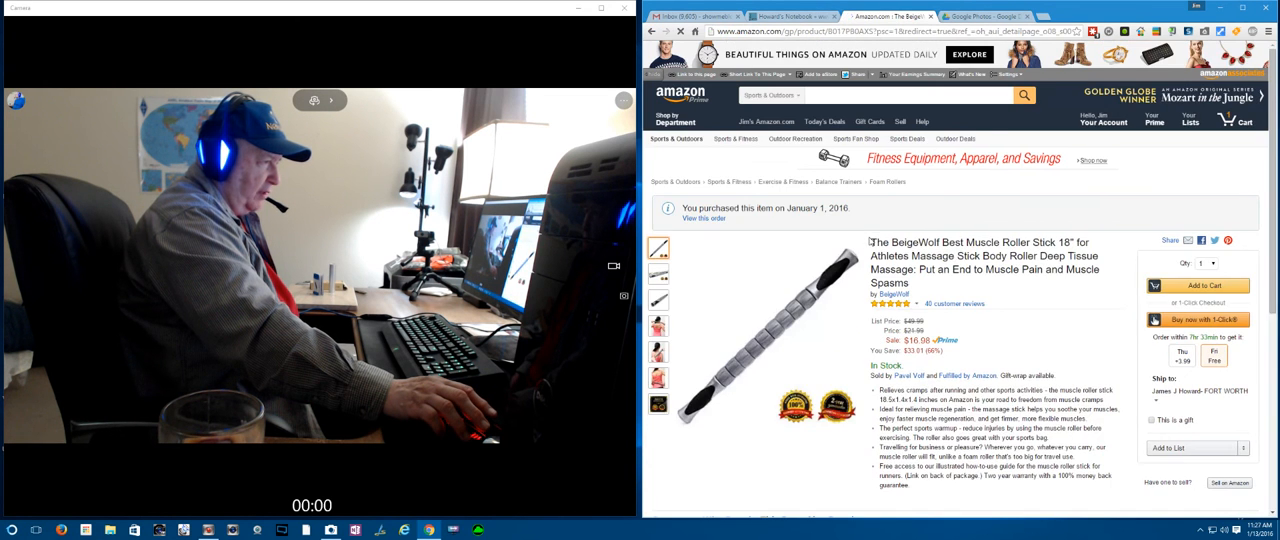
scroll(down, 3)
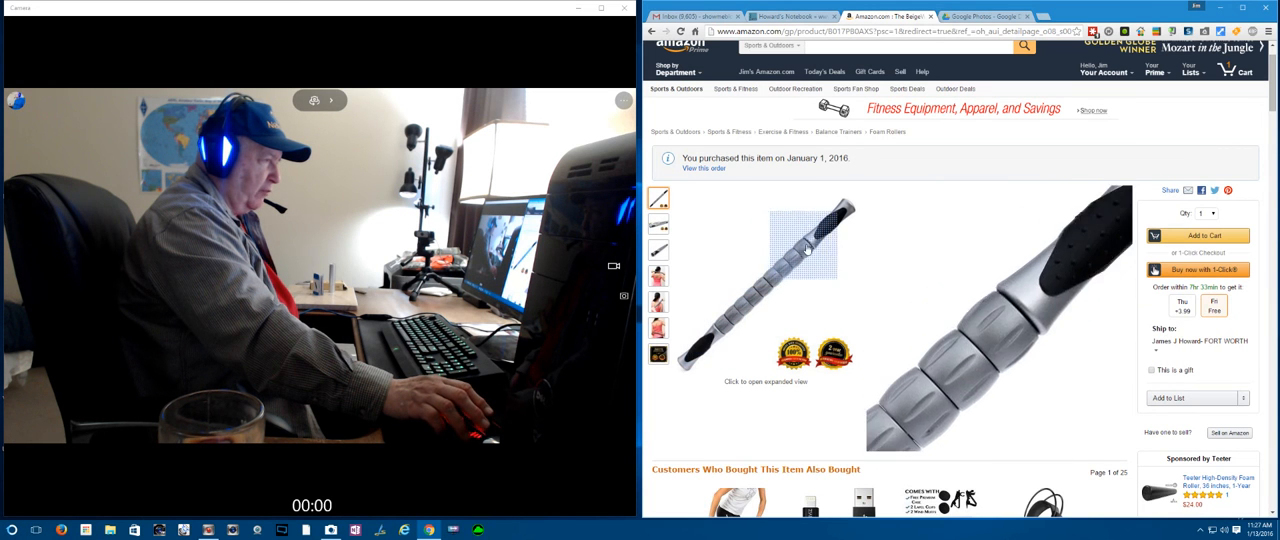
mouse_move(745, 342)
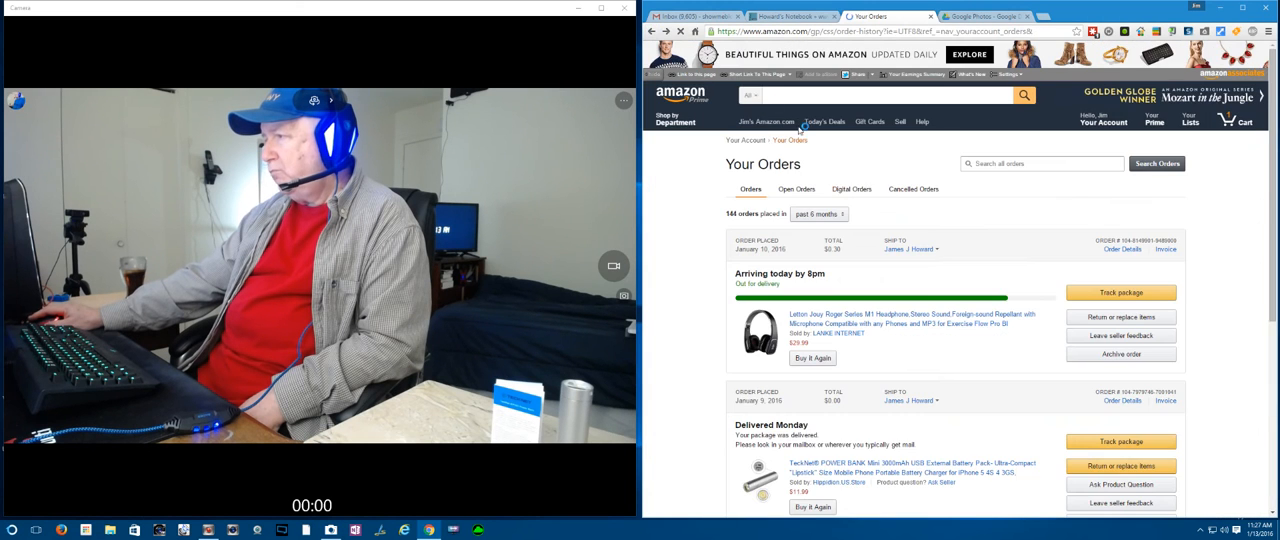
Scroll to the Aupek sunglasses and view a larger photo of them.
scroll(down, 3)
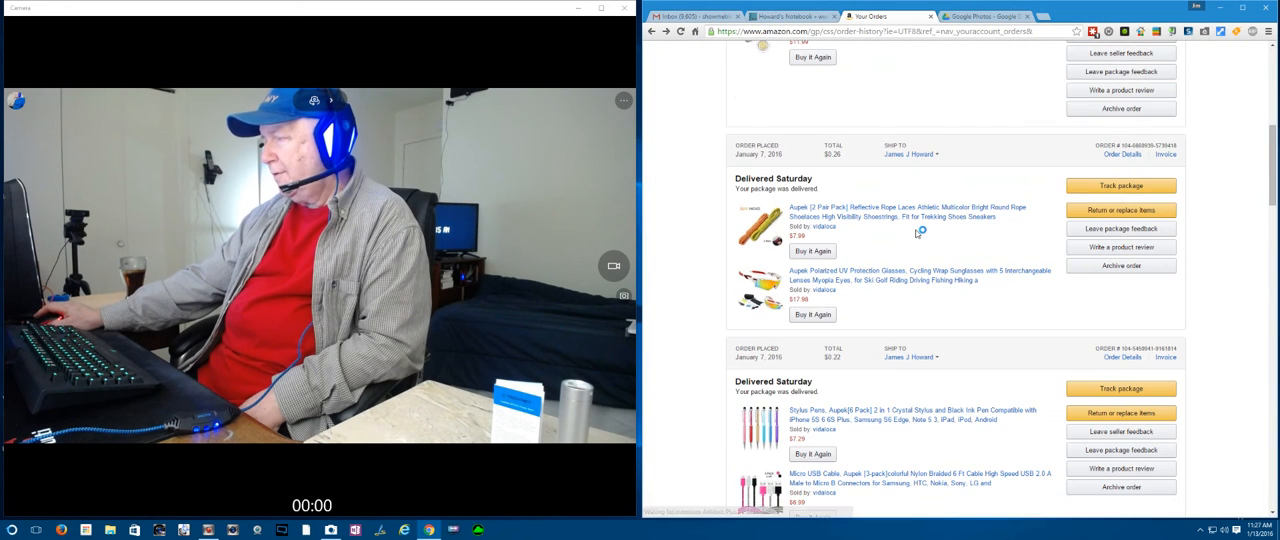
scroll(down, 3)
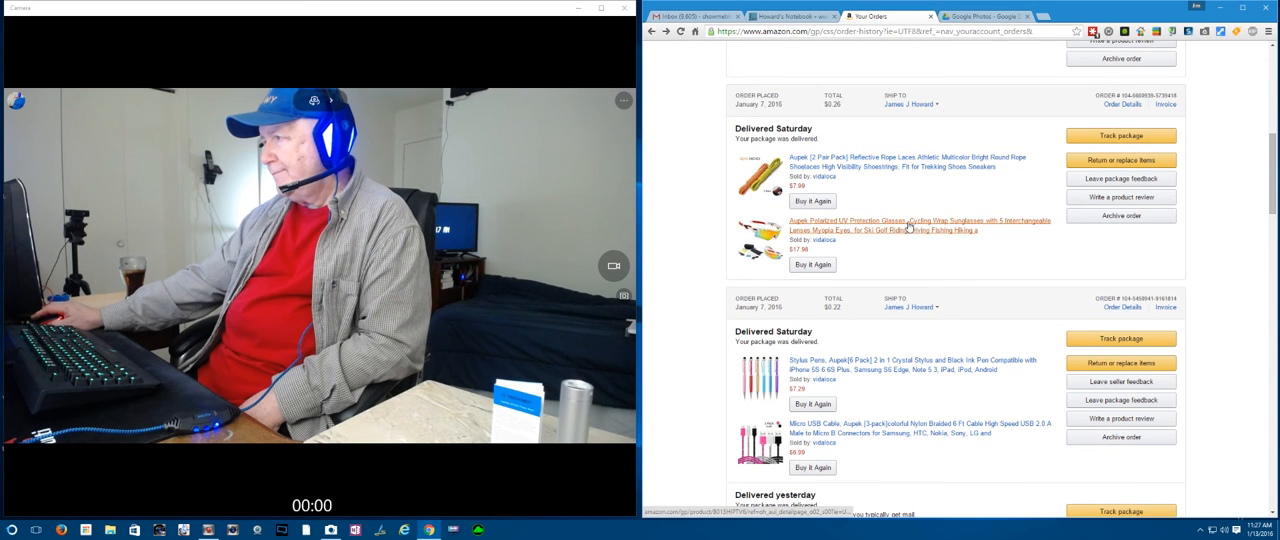
click(918, 225)
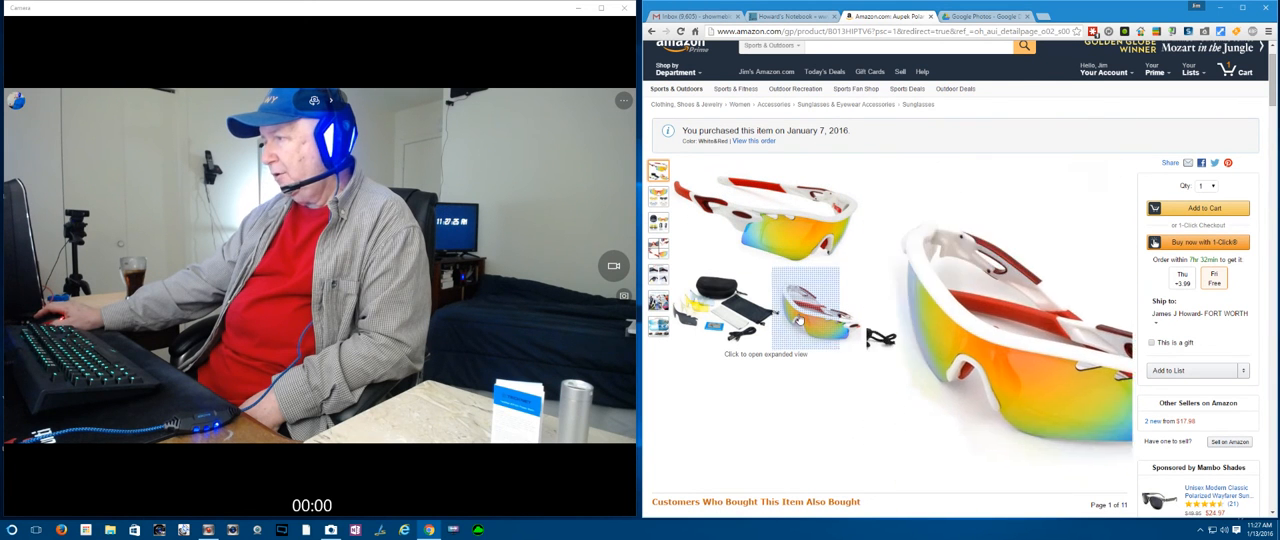
click(805, 232)
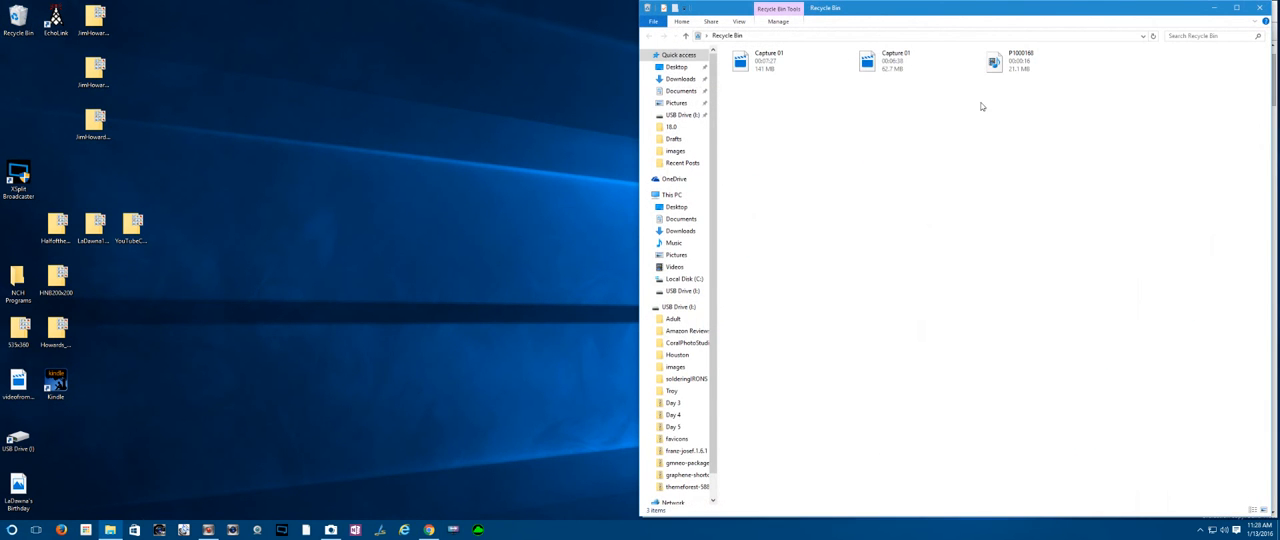
Check P1000168's properties in the Recycle Bin, then bring up its Restore menu.
click(1020, 60)
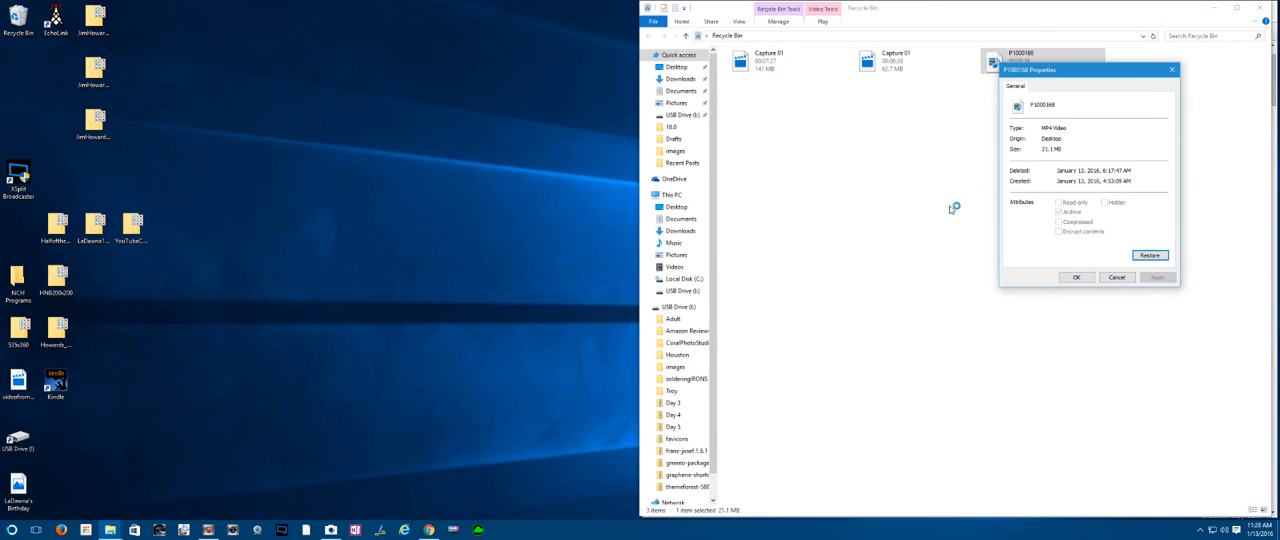
click(1117, 277)
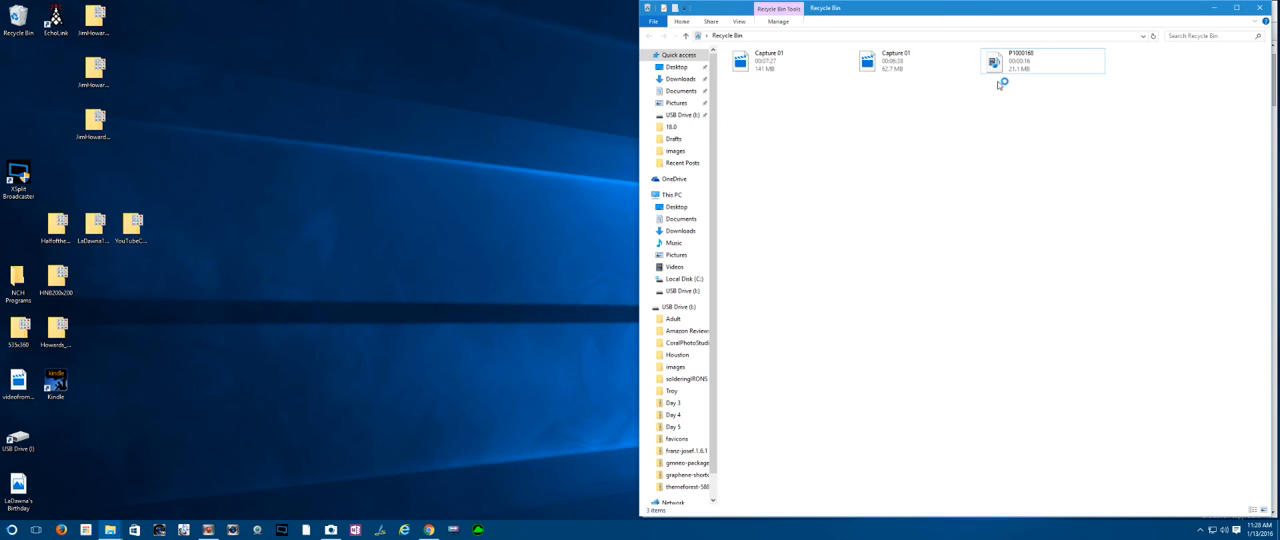
right_click(1042, 61)
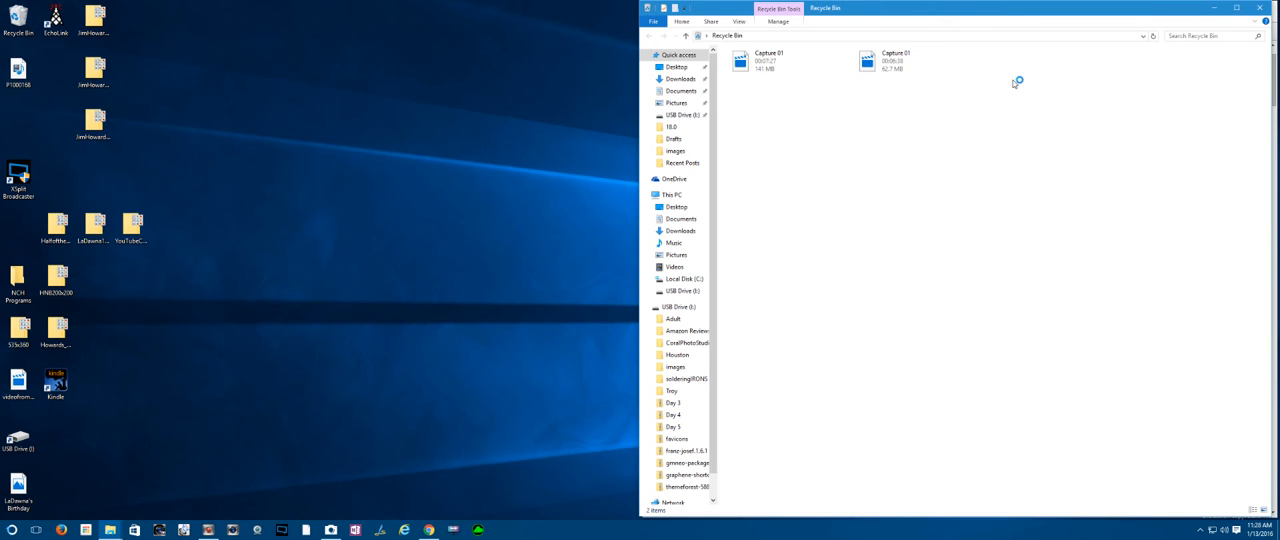
mouse_move(360, 27)
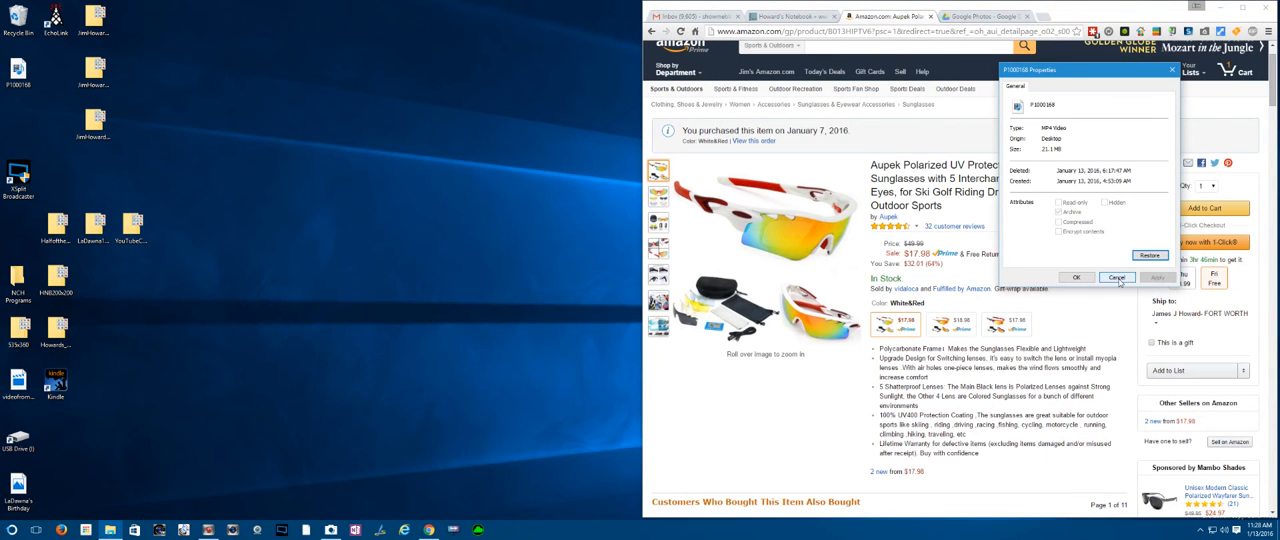
Dismiss the P1000168 Properties box and head back toward the Amazon order history.
click(1117, 277)
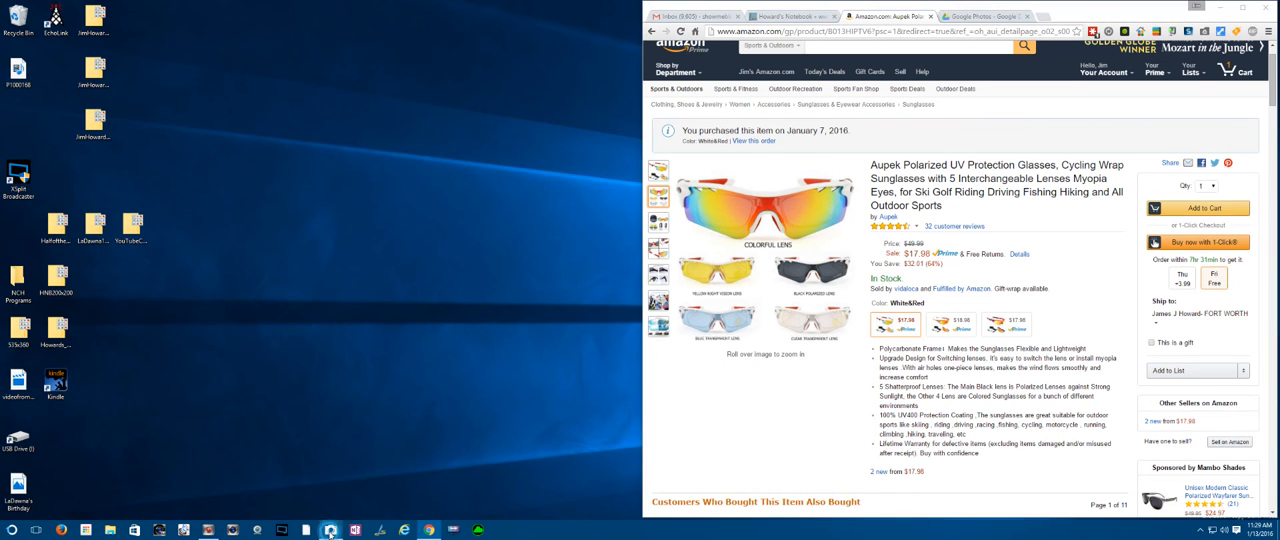
click(330, 530)
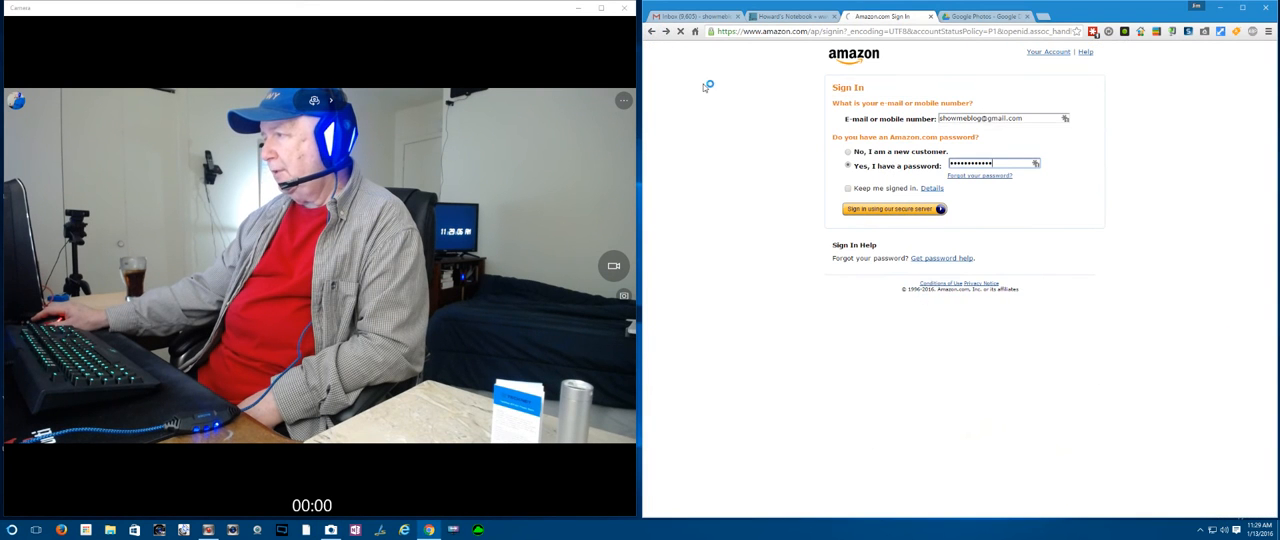
Sign in to Amazon, scroll Your Orders, and open the TechNet USB 3.0 card reader.
click(889, 209)
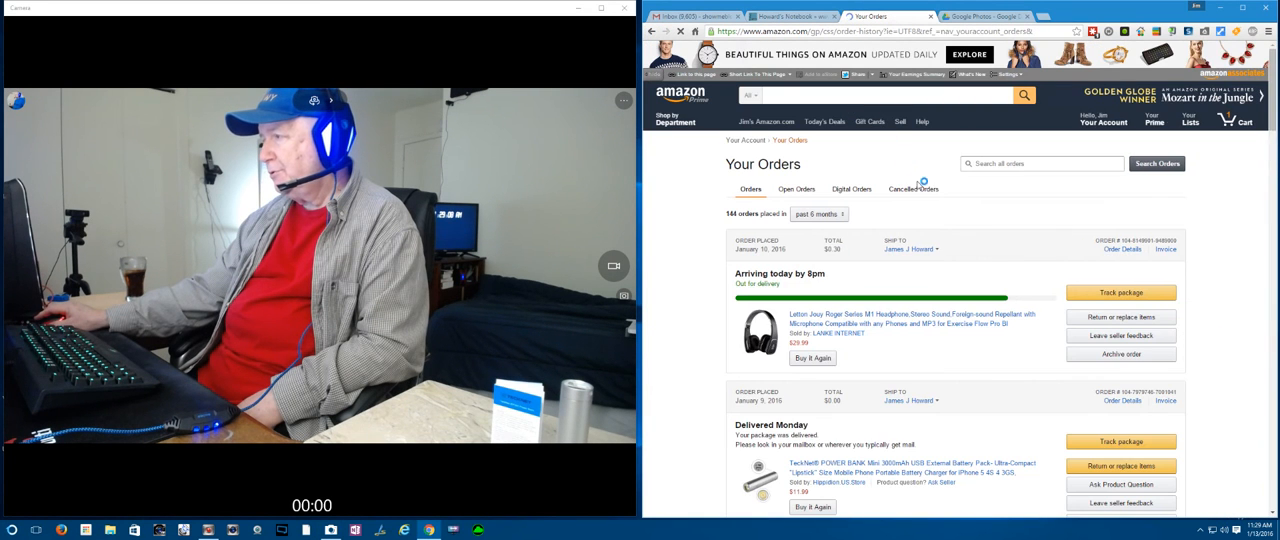
scroll(down, 3)
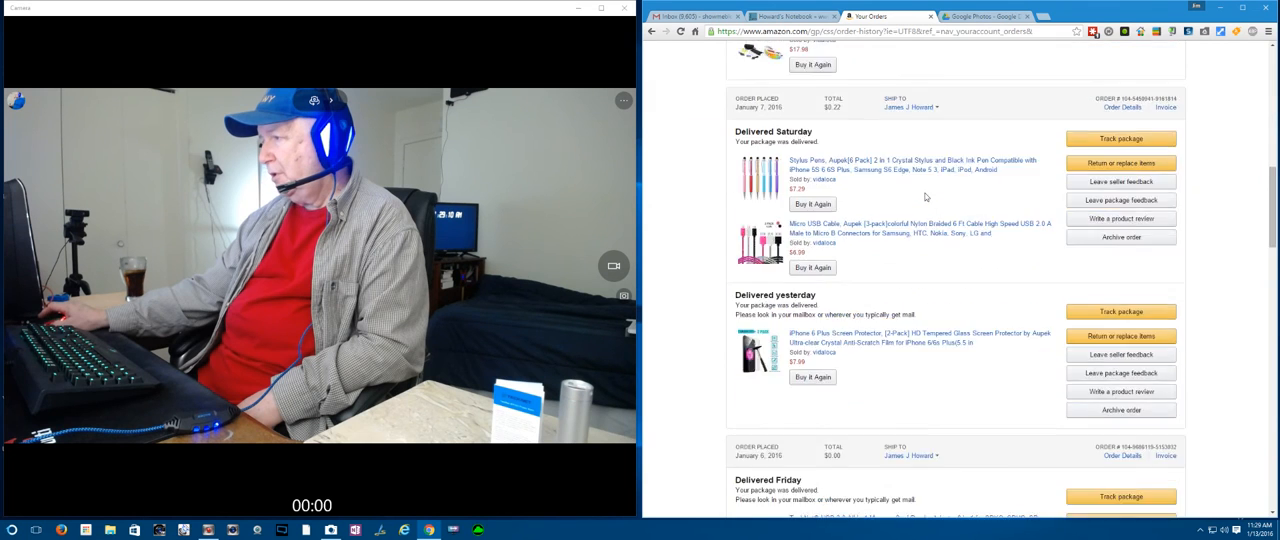
scroll(down, 3)
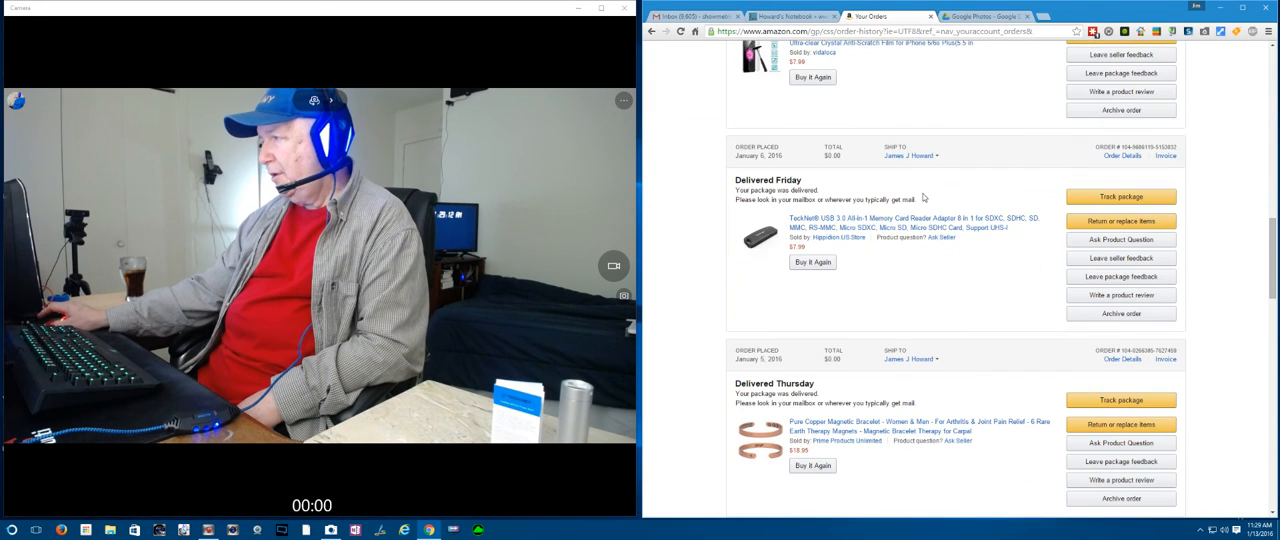
click(915, 222)
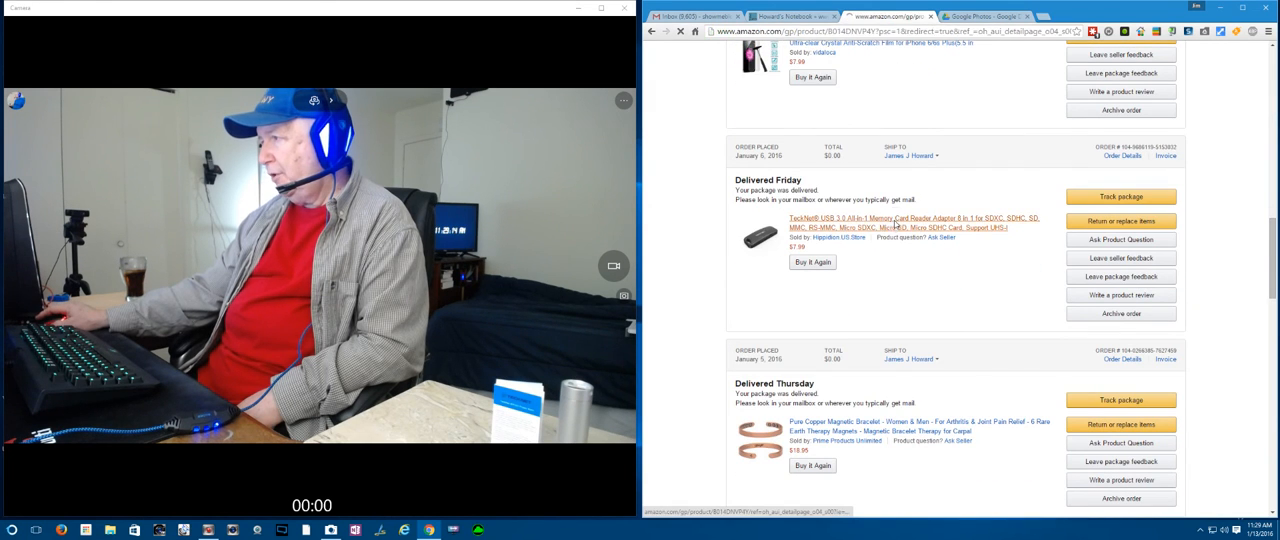
click(910, 222)
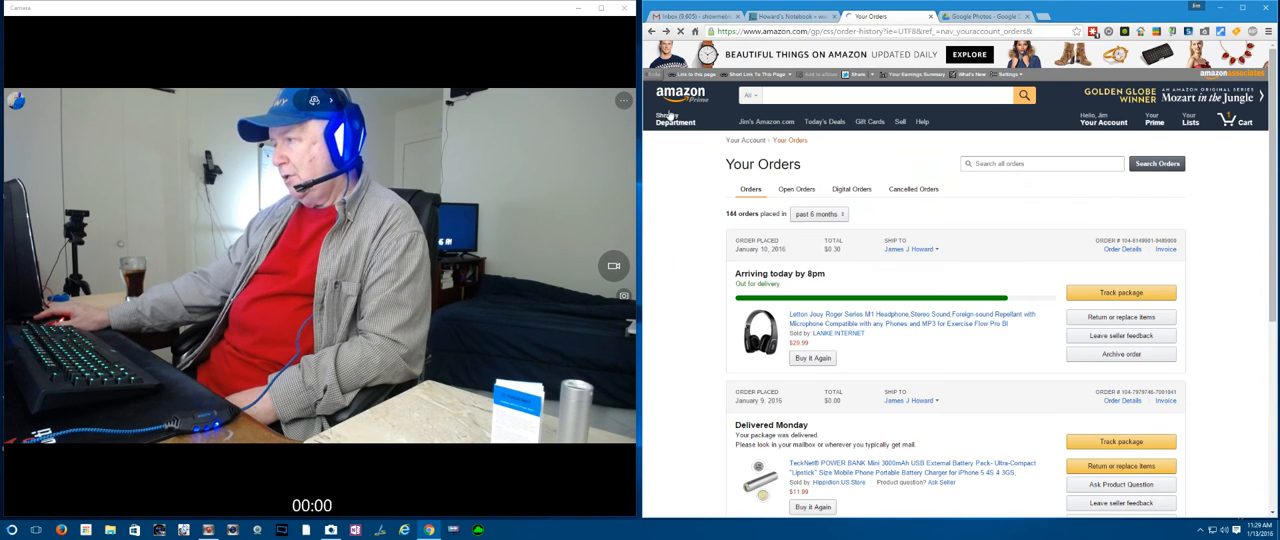
Scroll Your Orders and open the Xtech XHST-100 toothbrush's product page.
scroll(down, 3)
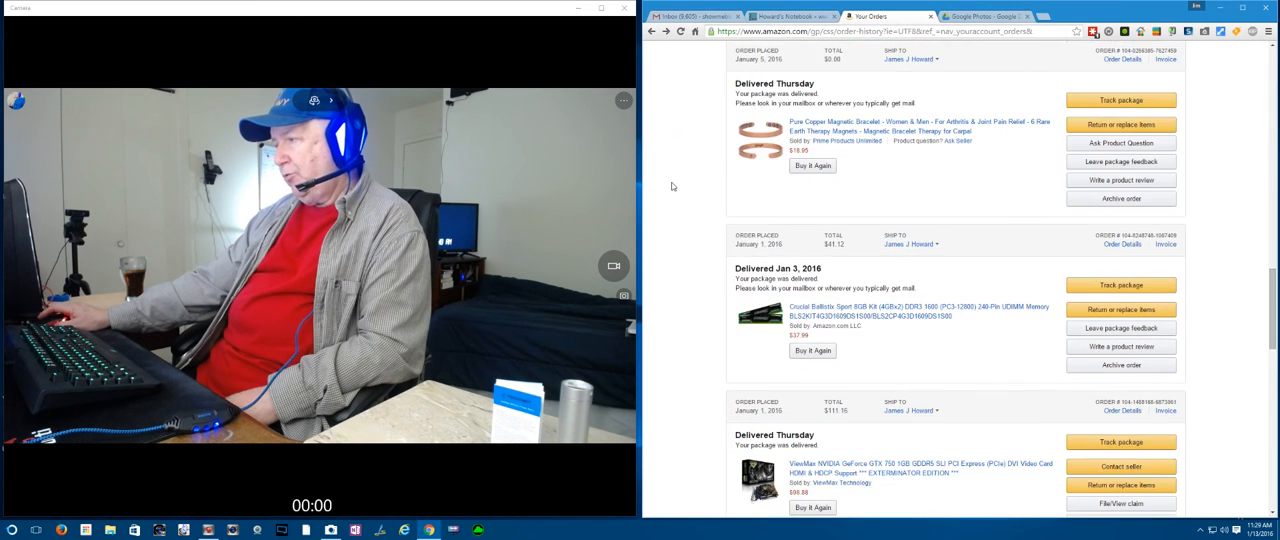
scroll(down, 3)
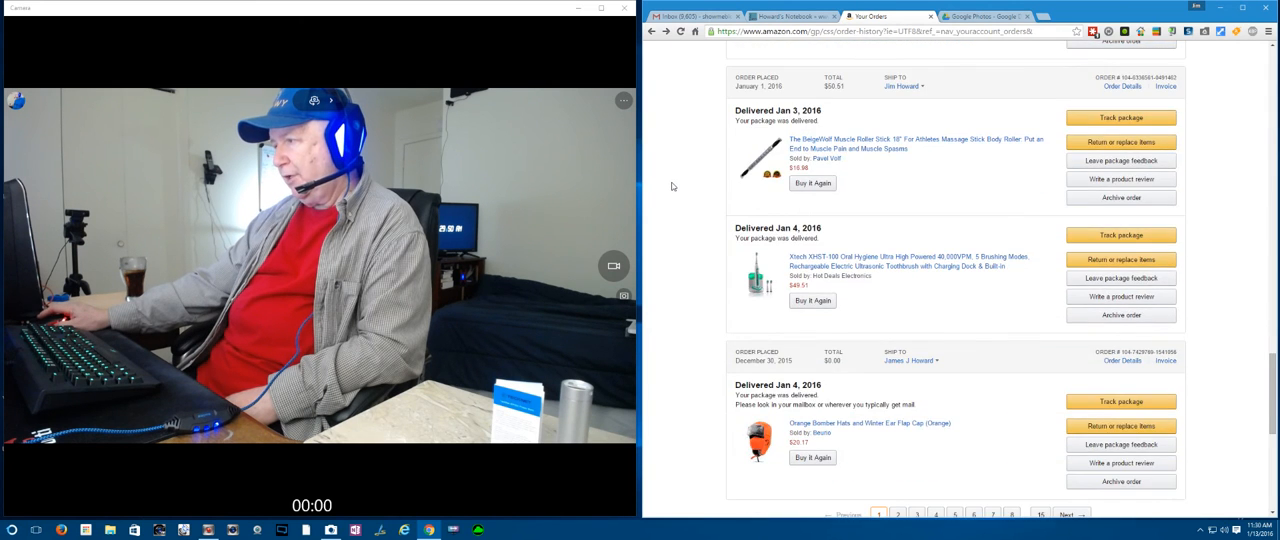
scroll(down, 3)
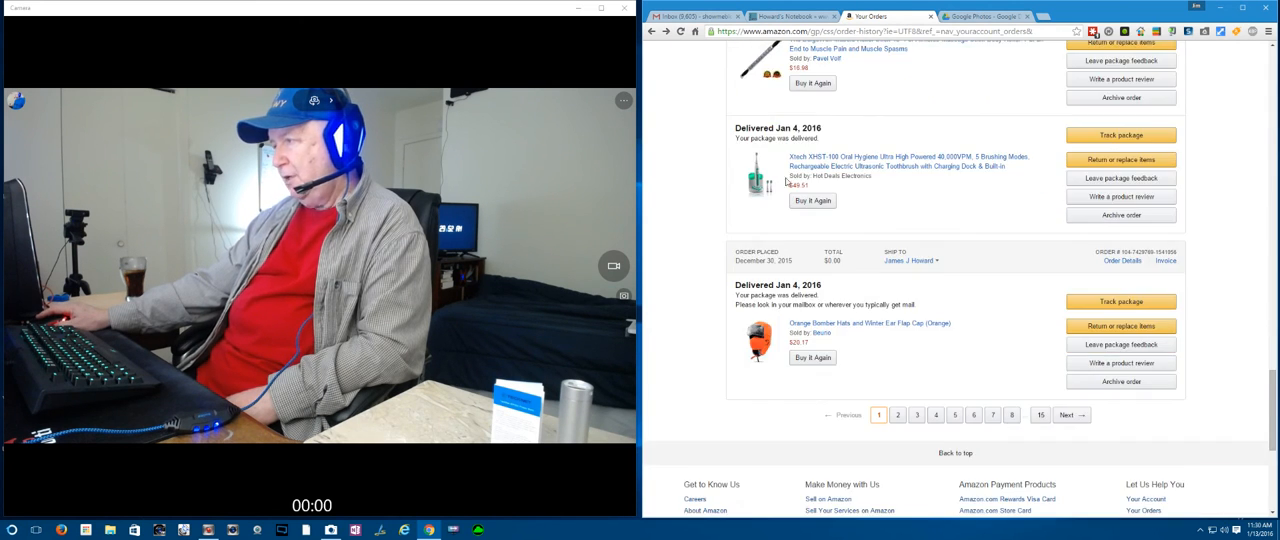
click(873, 160)
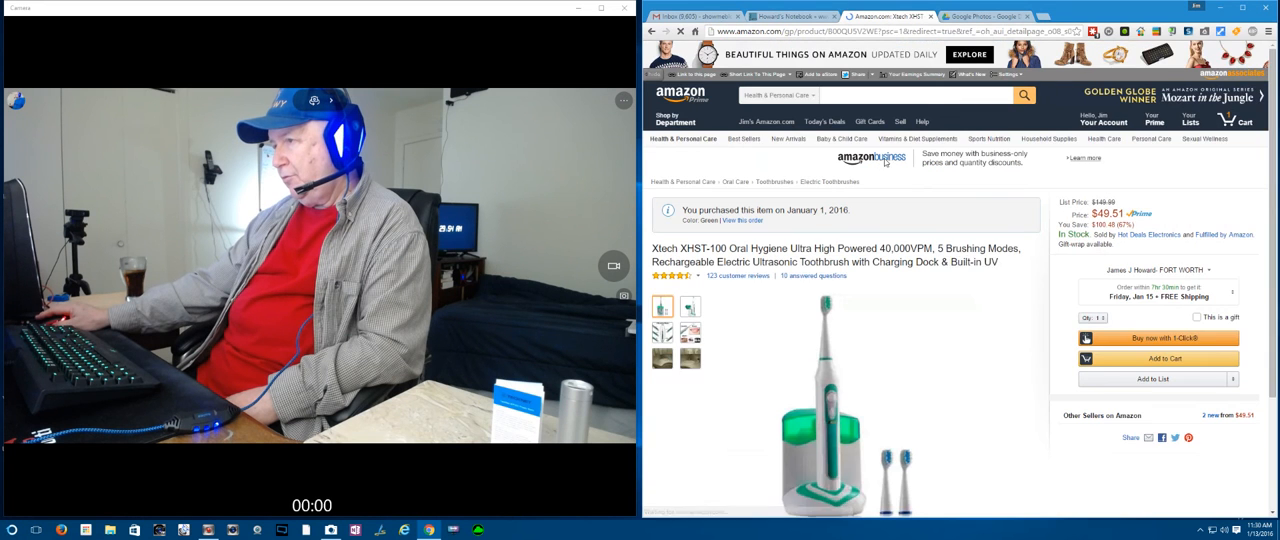
Return to the first page of orders and scroll to its bottom.
scroll(down, 3)
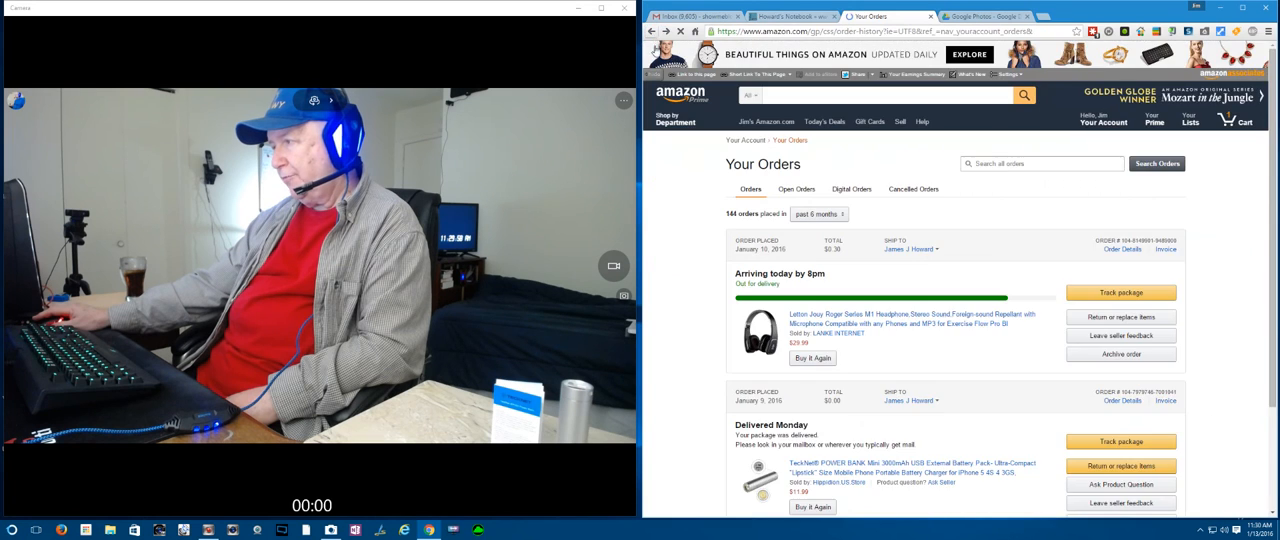
scroll(down, 3)
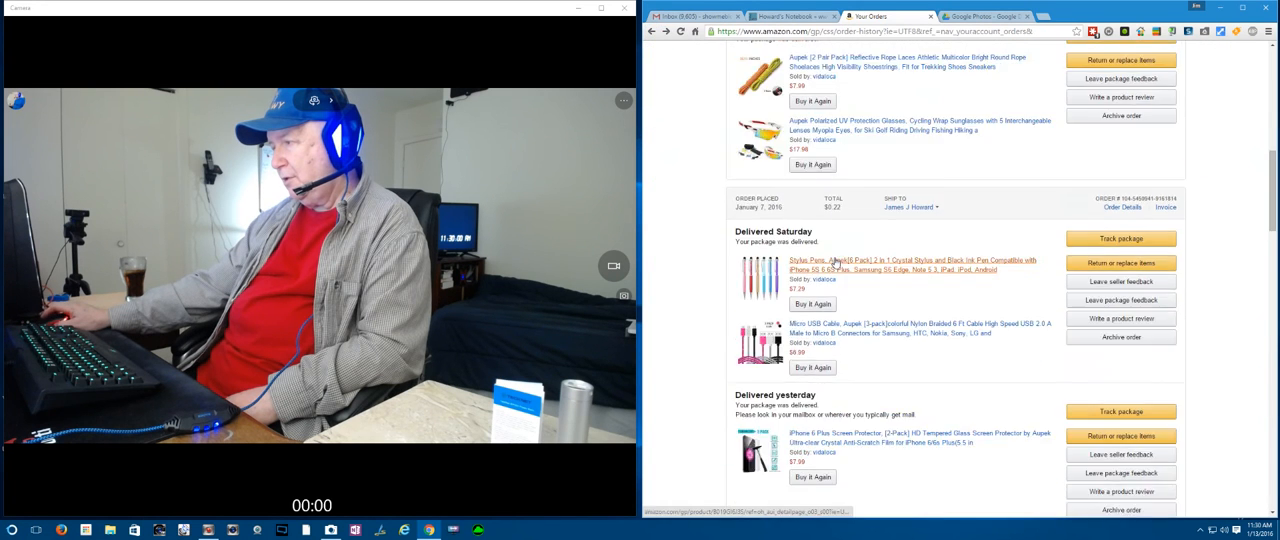
scroll(down, 3)
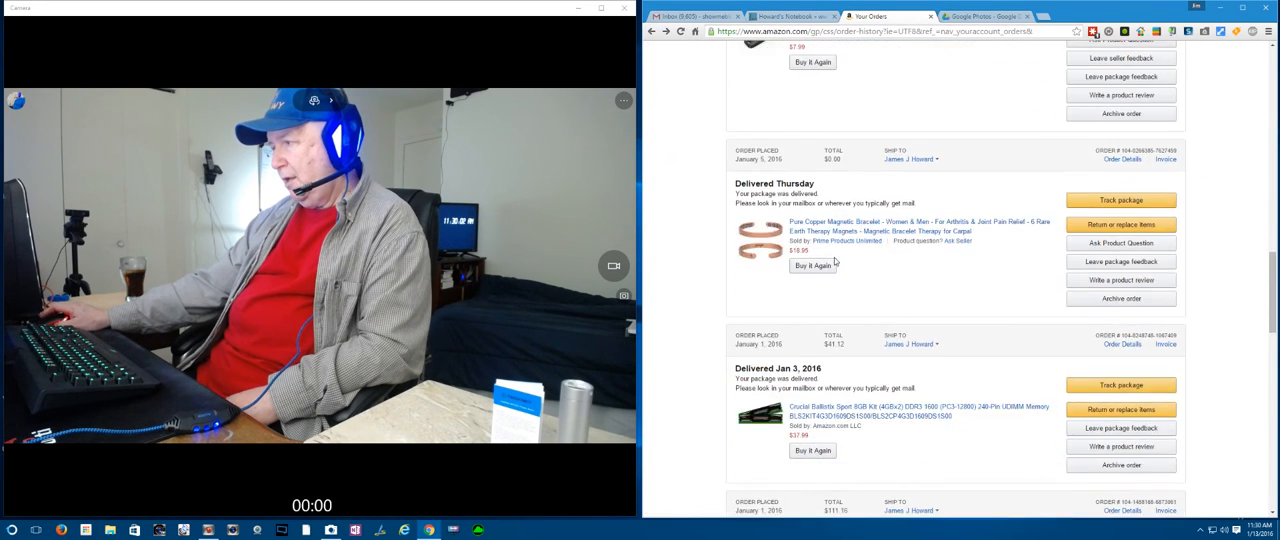
scroll(down, 3)
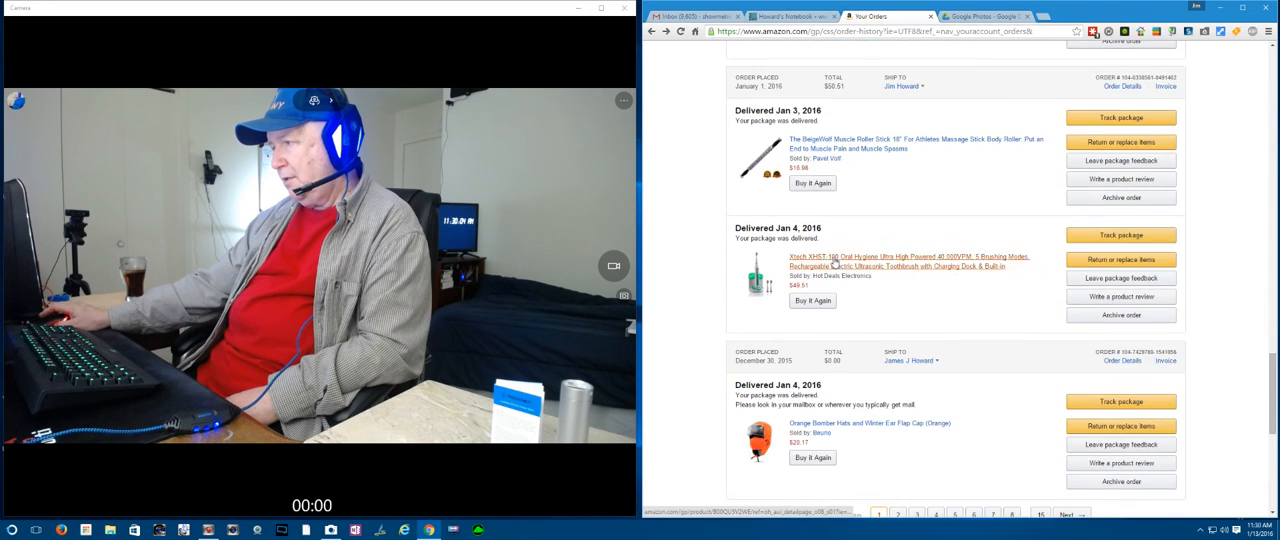
scroll(down, 3)
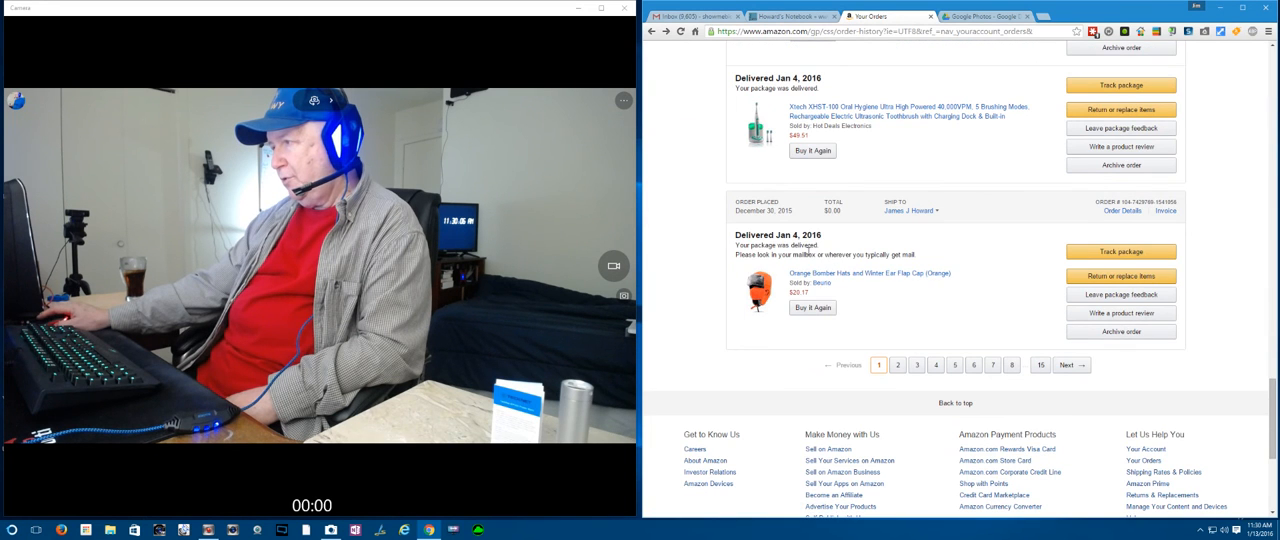
click(873, 273)
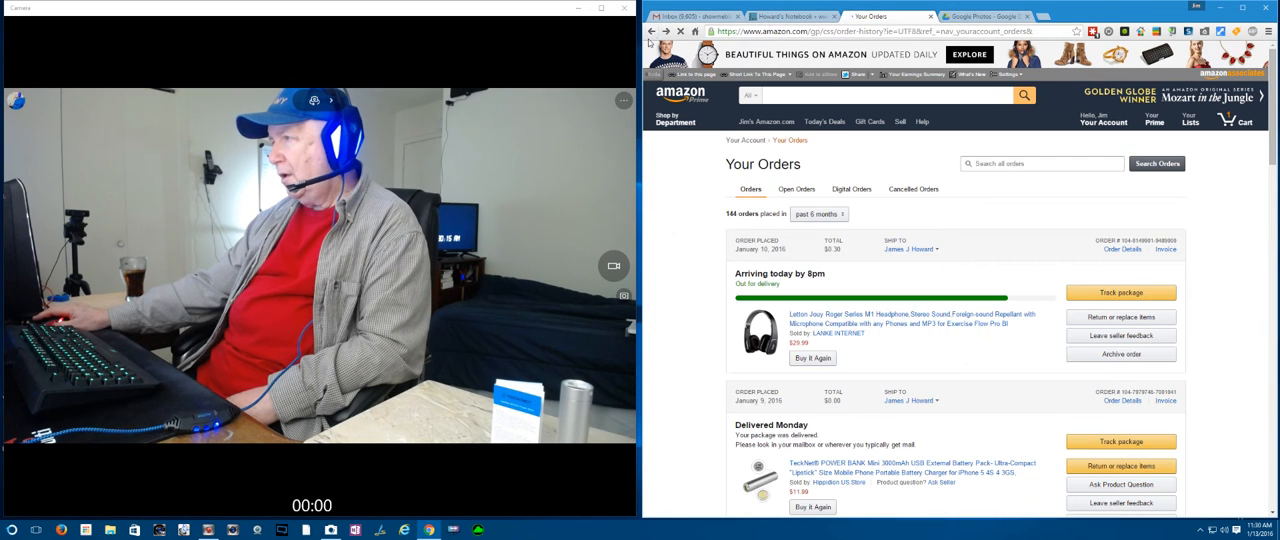
scroll(down, 3)
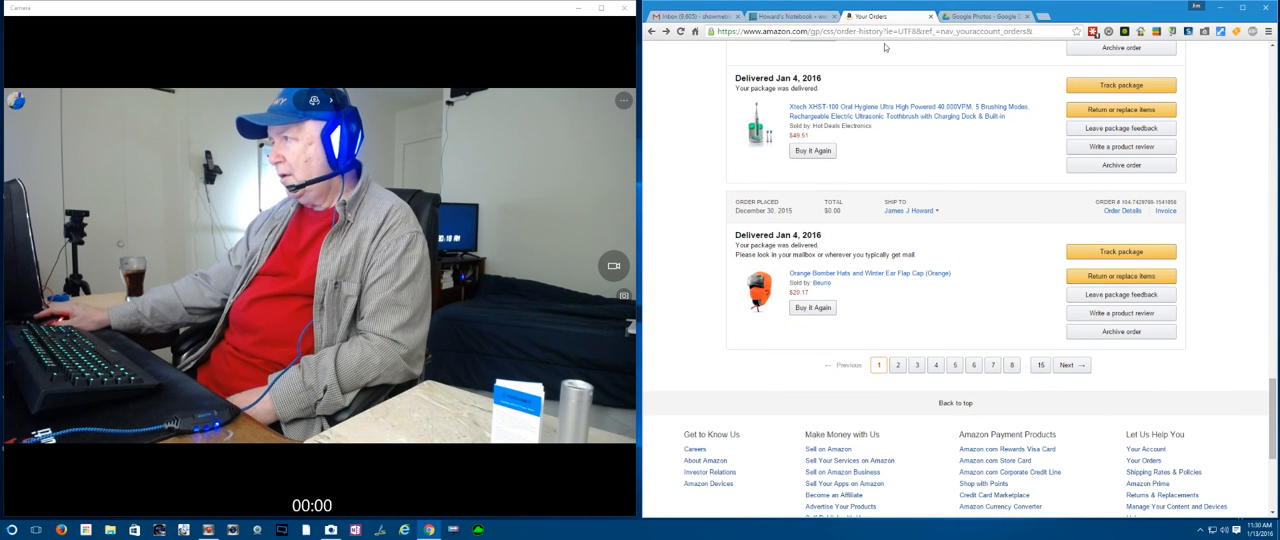